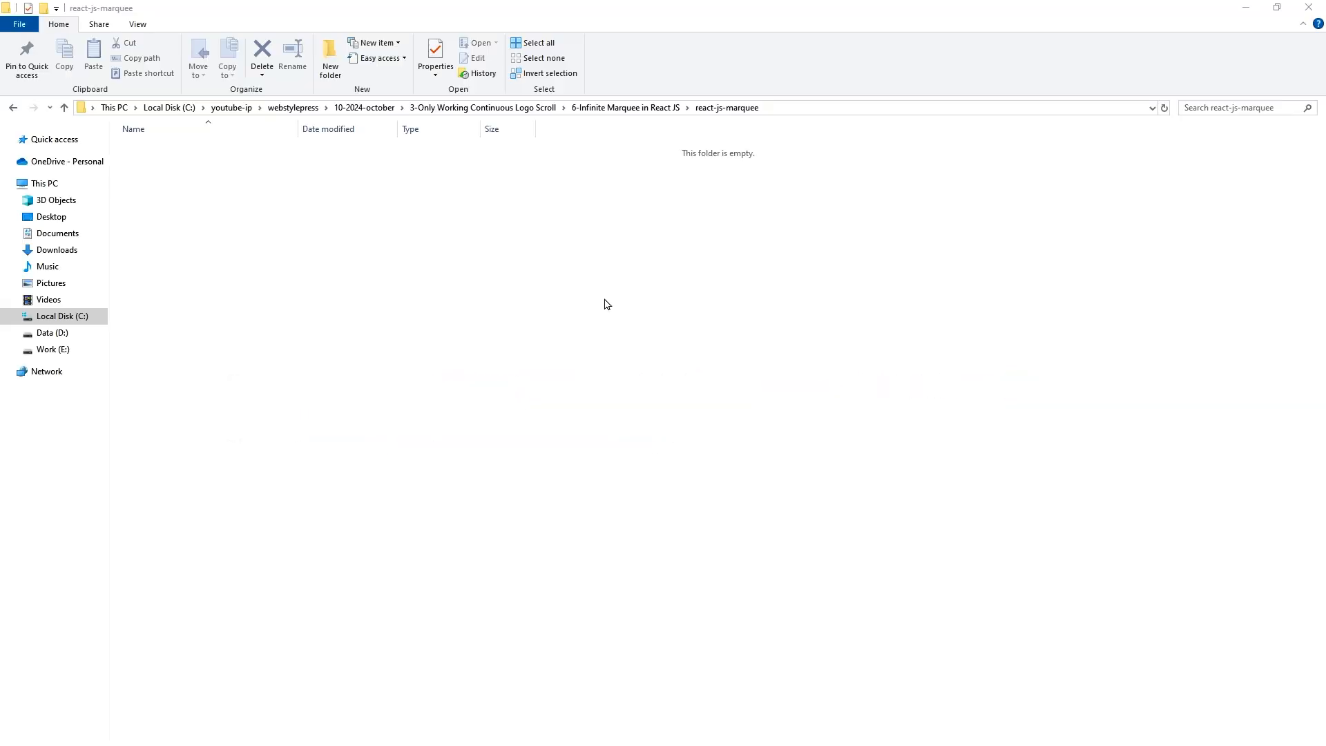
Step: Open Git Bash in the project folder and run npm i vanilla-infinite-marquee
right_click(606, 304)
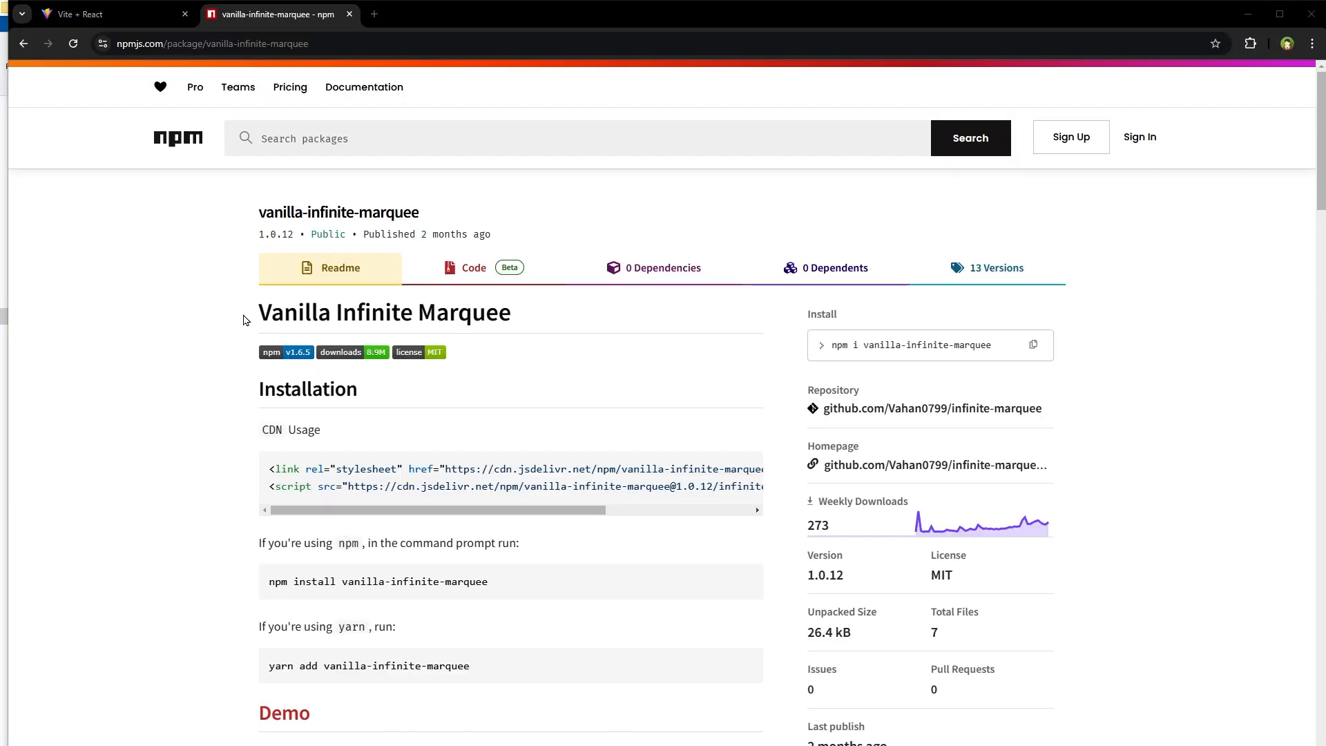
mouse_move(162, 452)
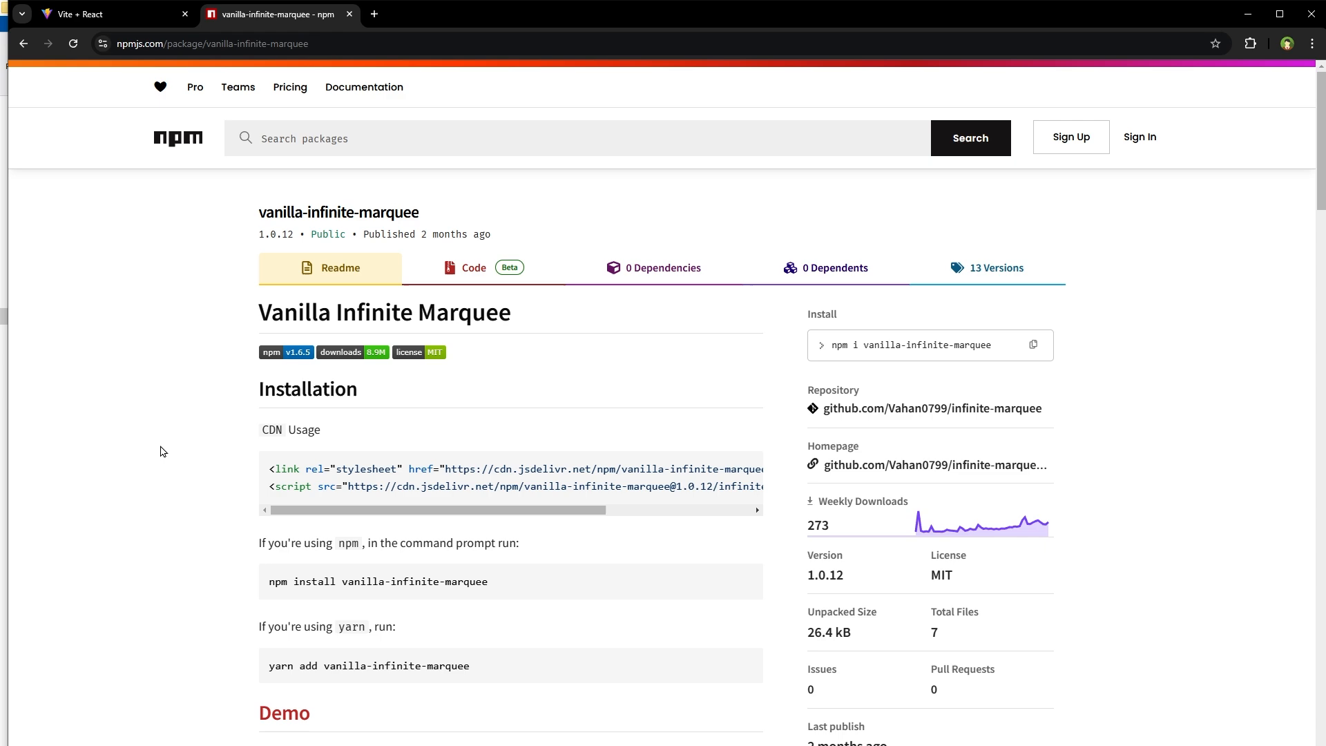
scroll(down, 3)
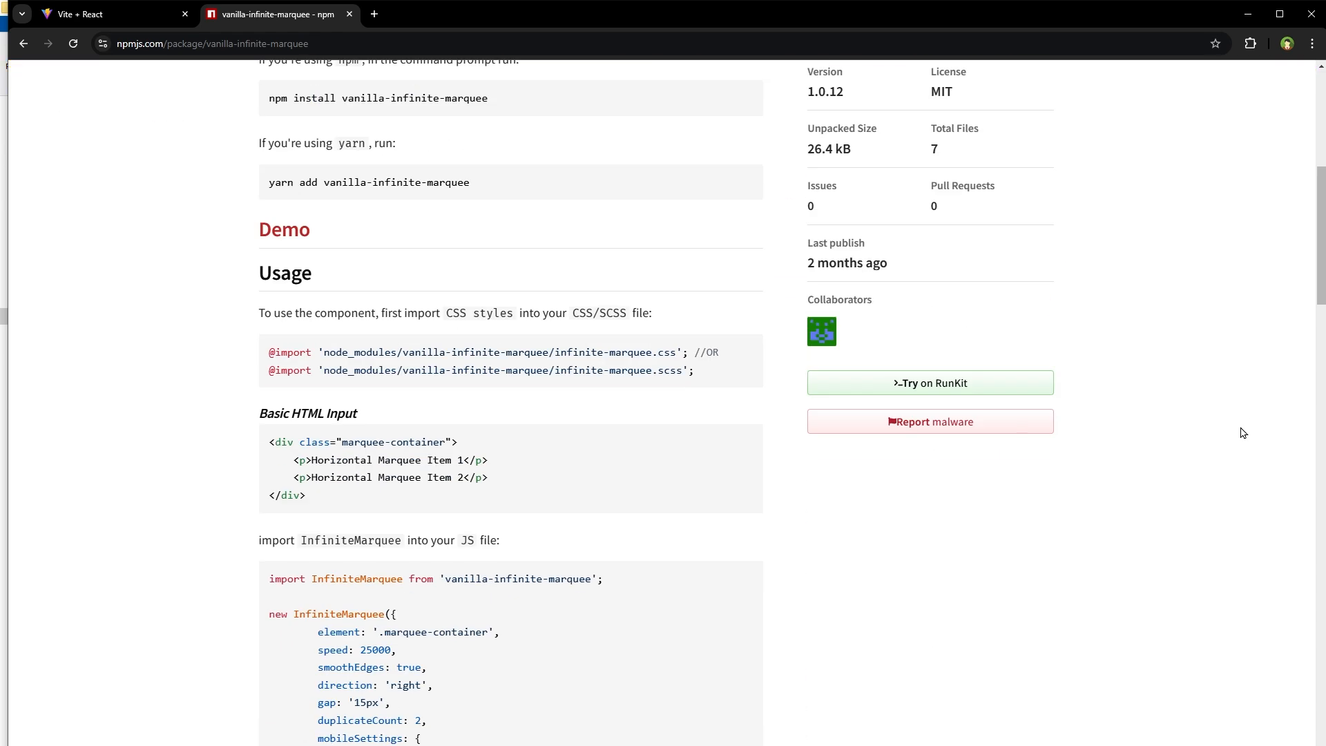
scroll(down, 3)
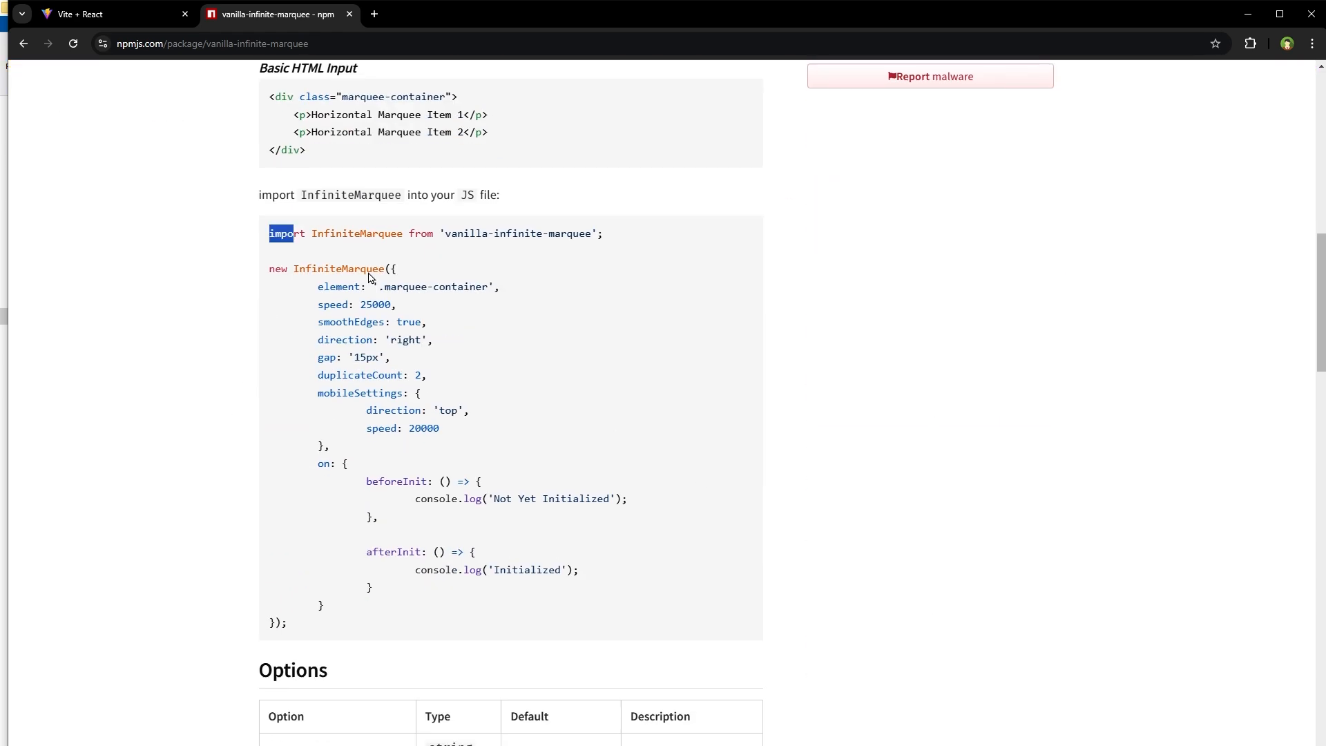
scroll(down, 3)
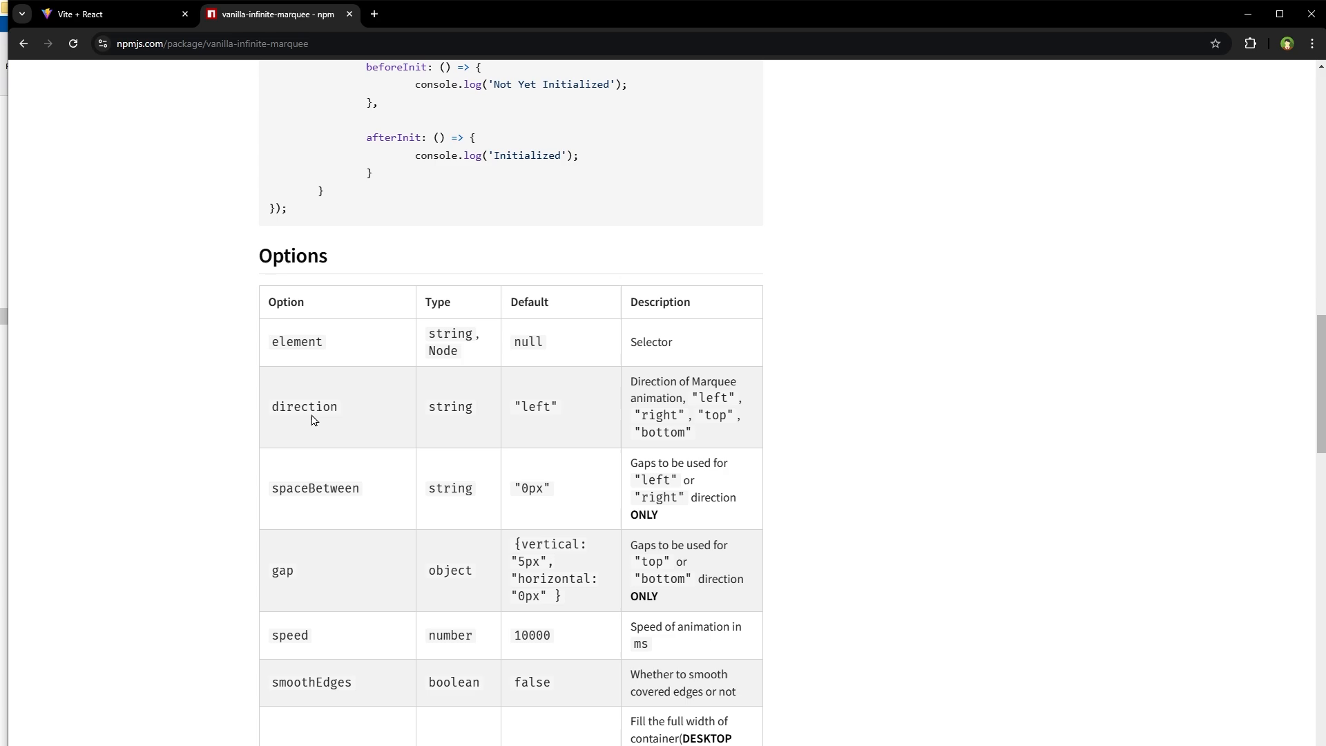
scroll(down, 3)
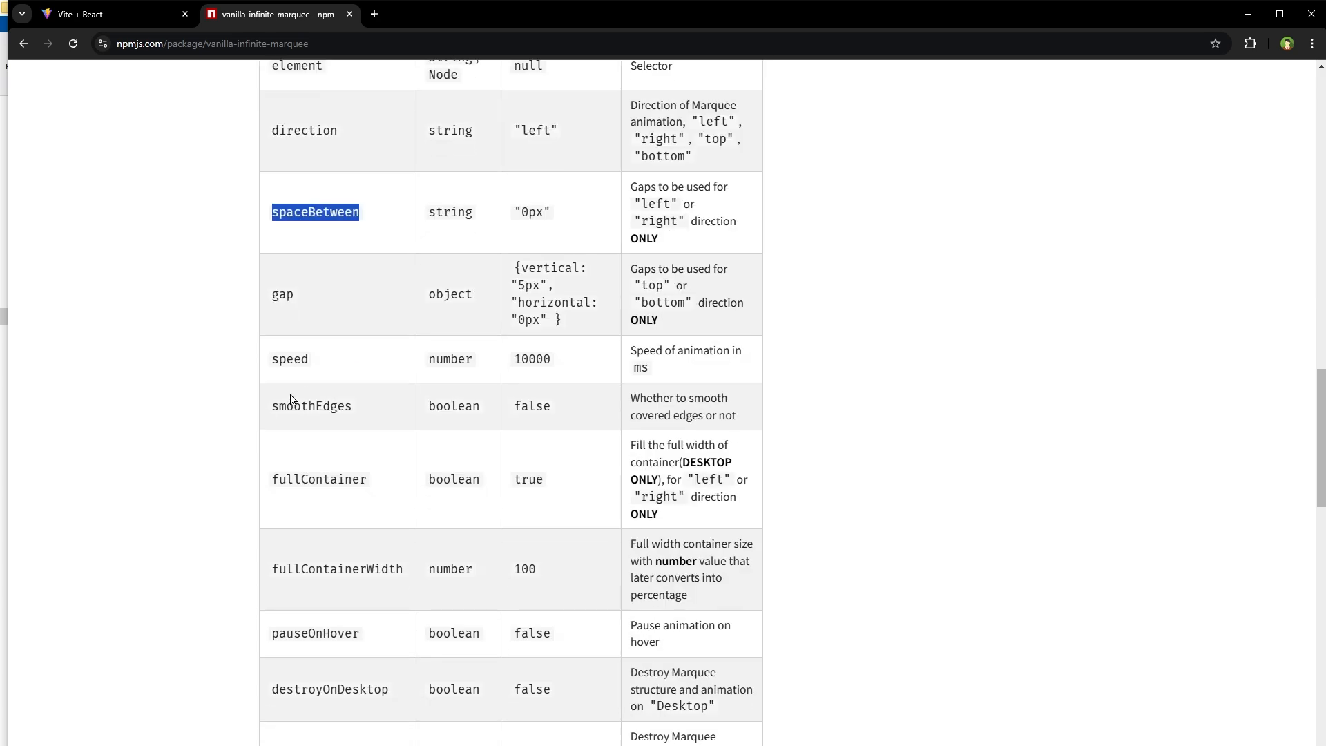
scroll(down, 3)
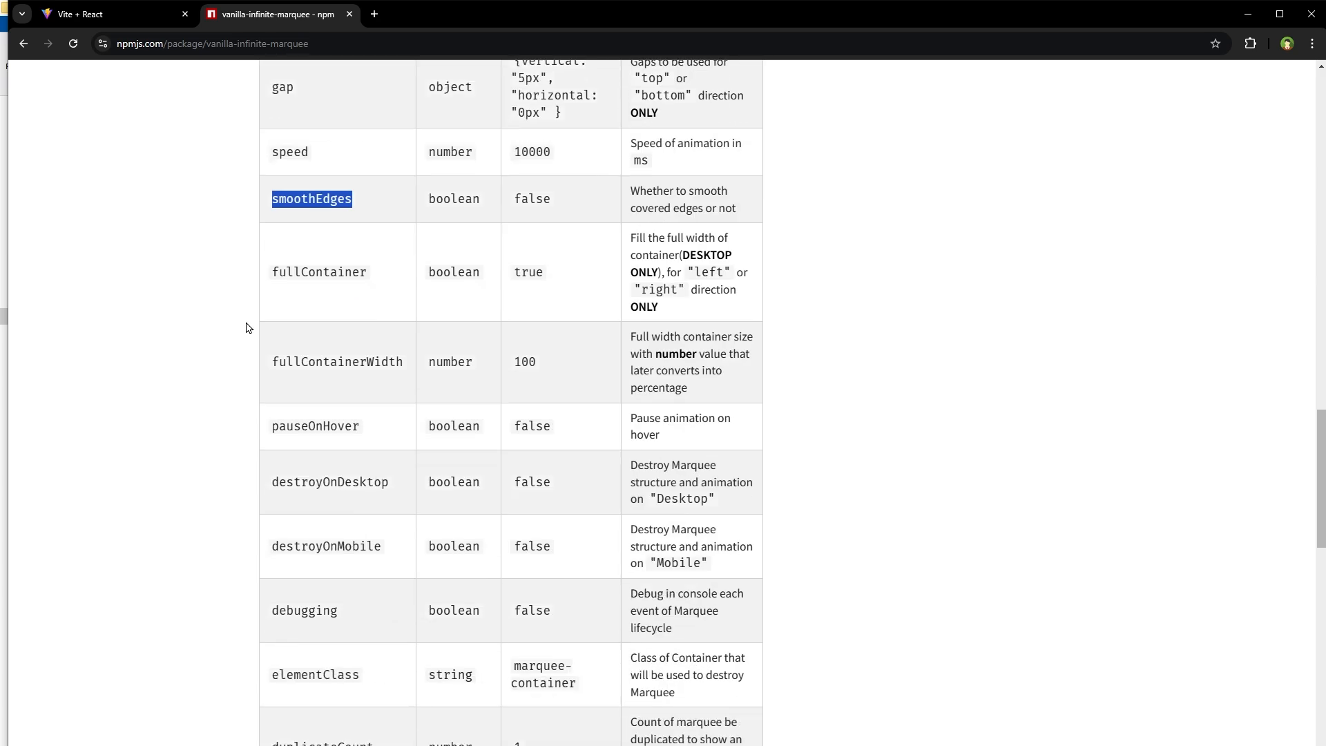
scroll(down, 3)
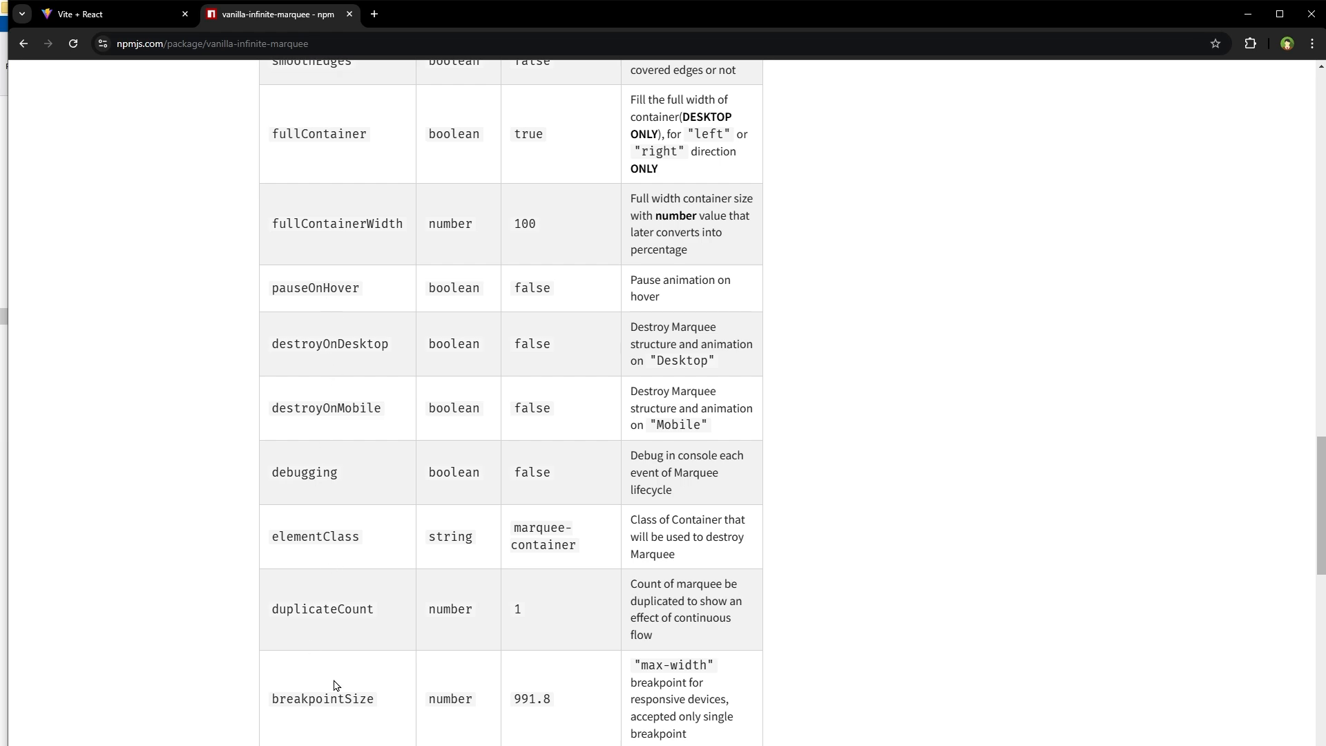
scroll(down, 3)
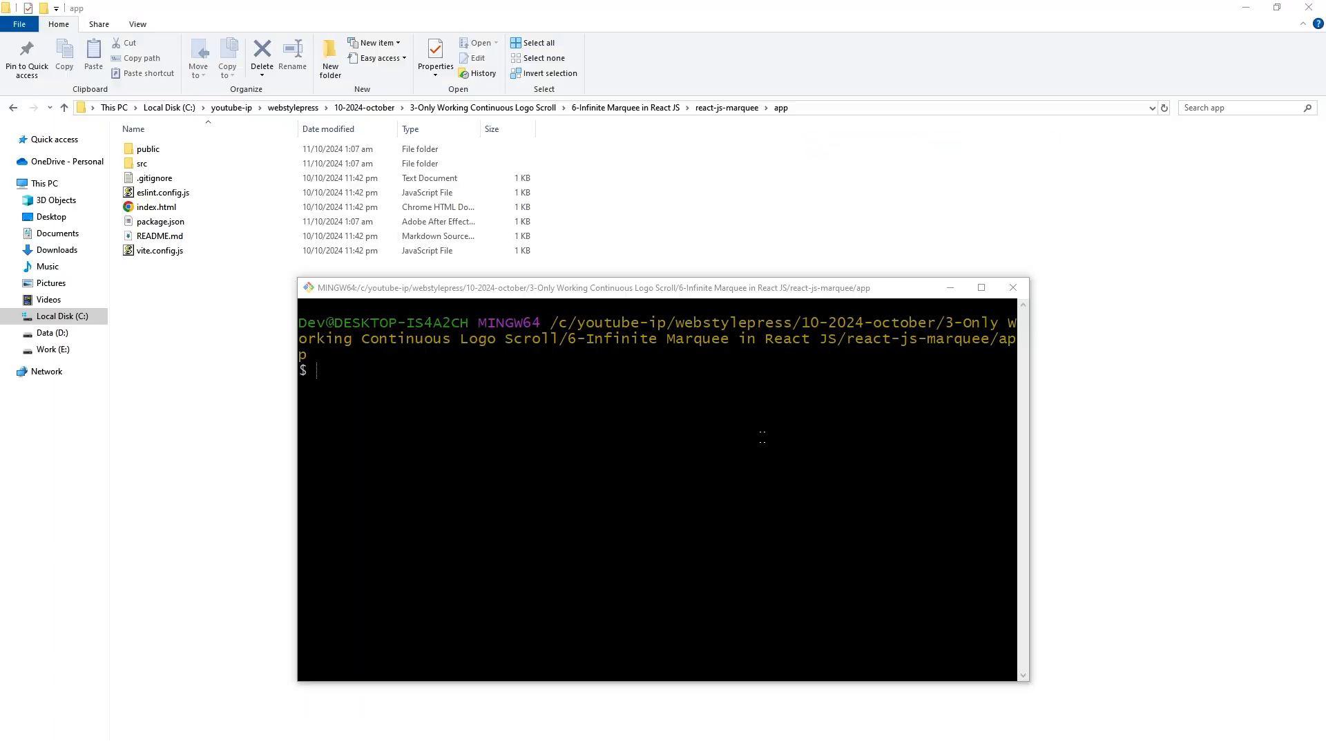
text(npm i vanilla-infinite-marquee)
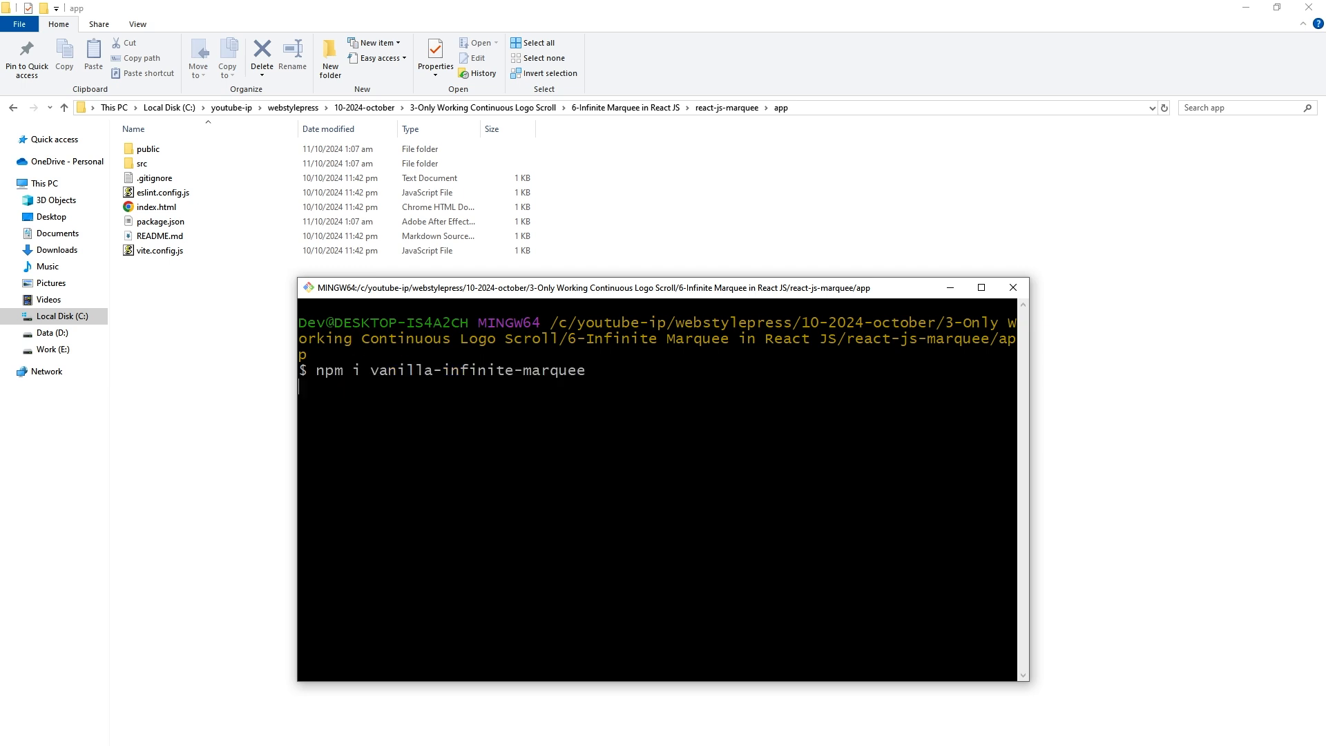
text(npm ru)
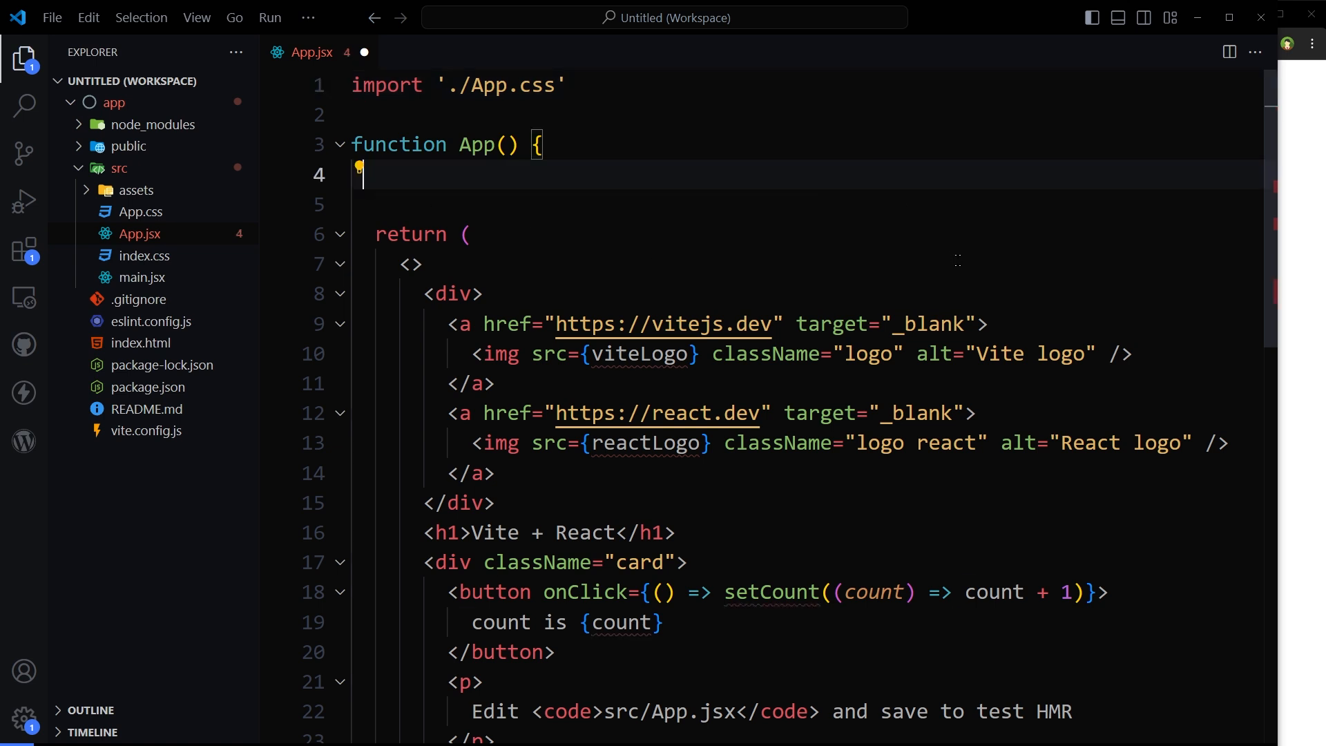
scroll(down, 3)
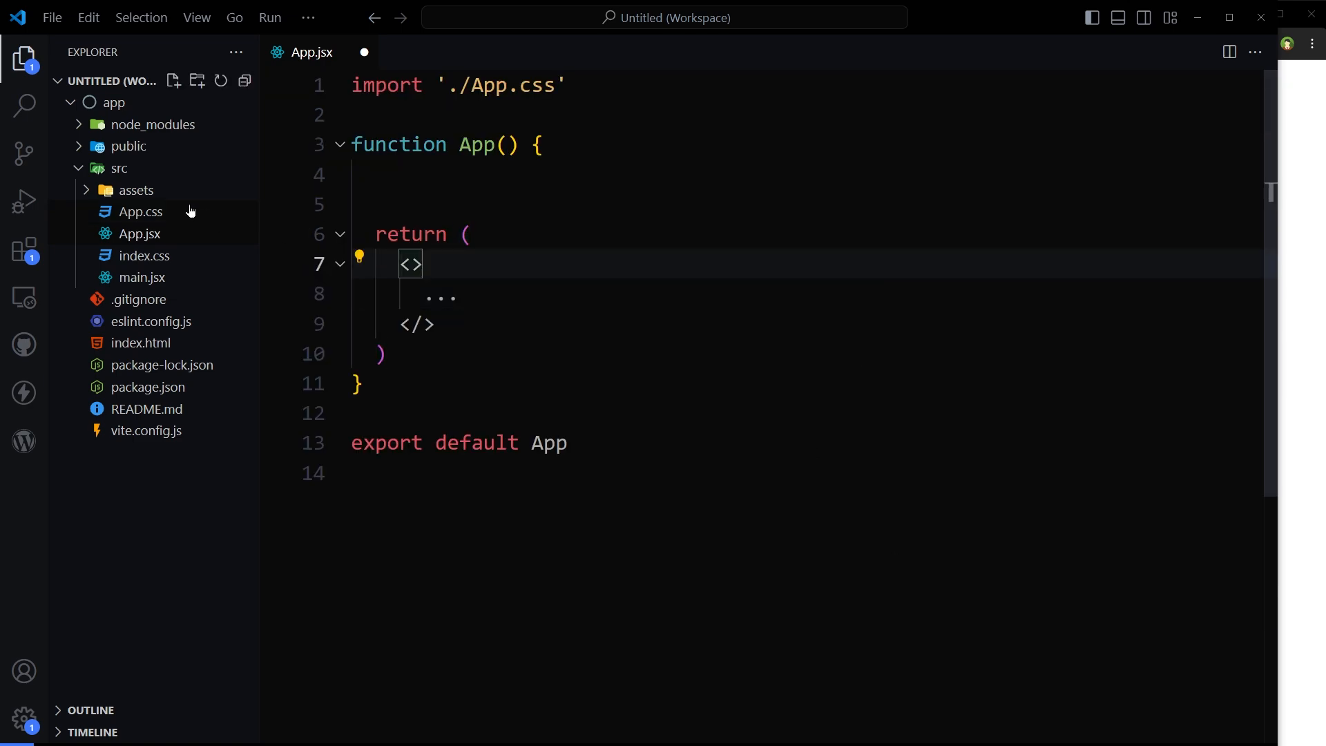
click(139, 212)
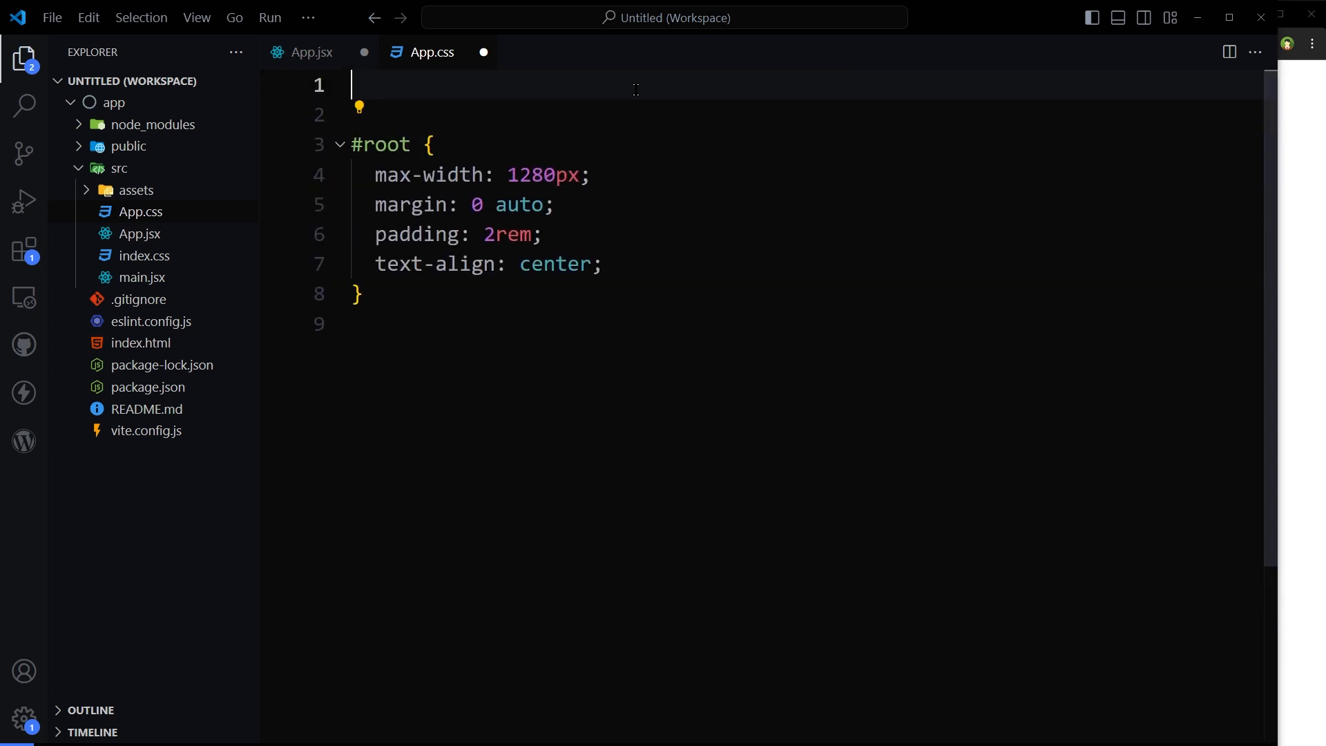
text(@import 'node_modules/vanilla-infinite-marquee/infinite-marquee.css';)
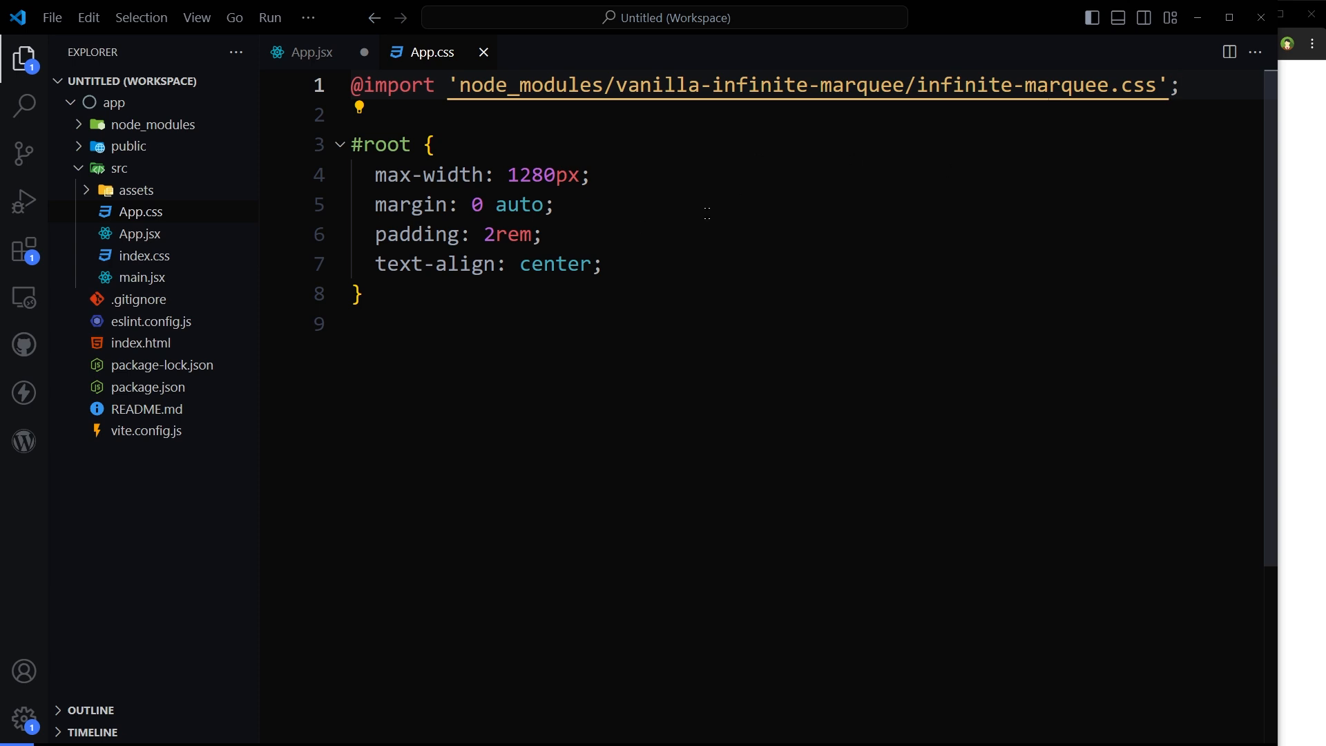
click(312, 52)
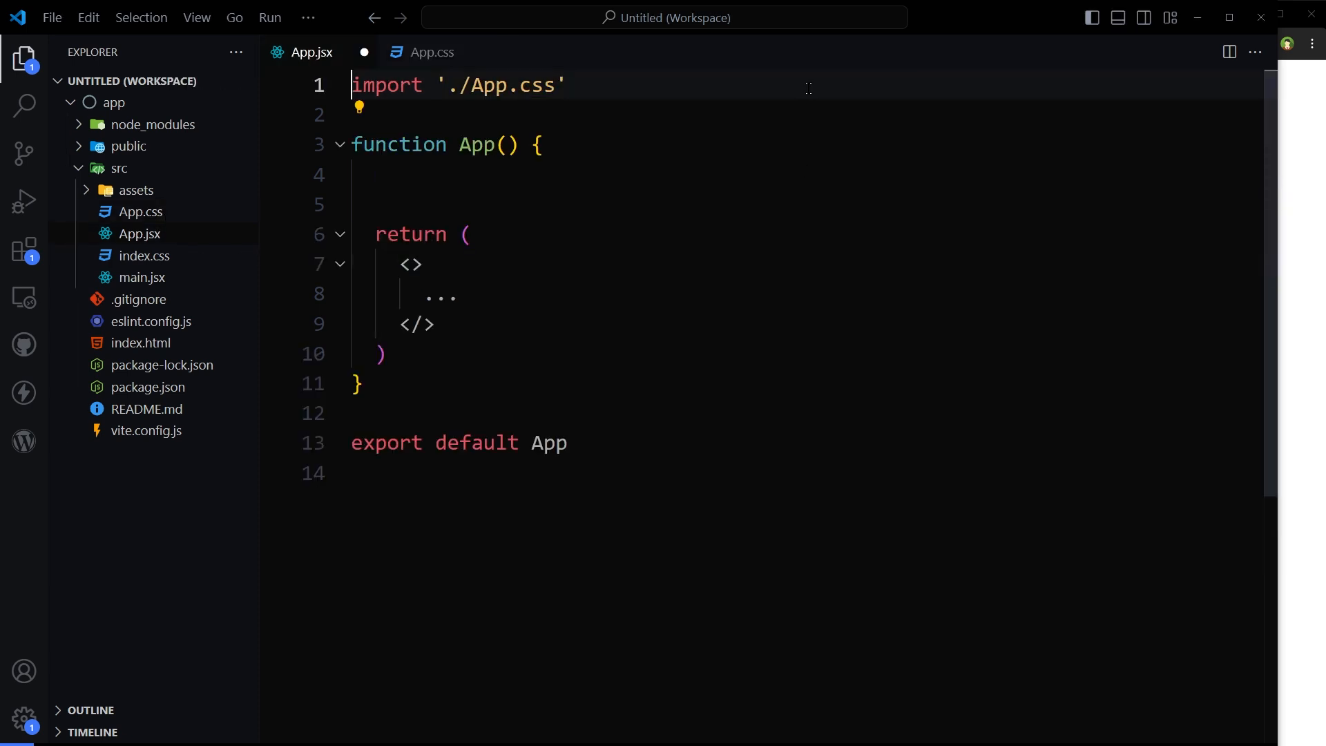
Step: Import useEffect and InfiniteMarquee, add the marquee useEffect with cleanup, and define imgs and text arrays
text(import { useEffect } from 'react';)
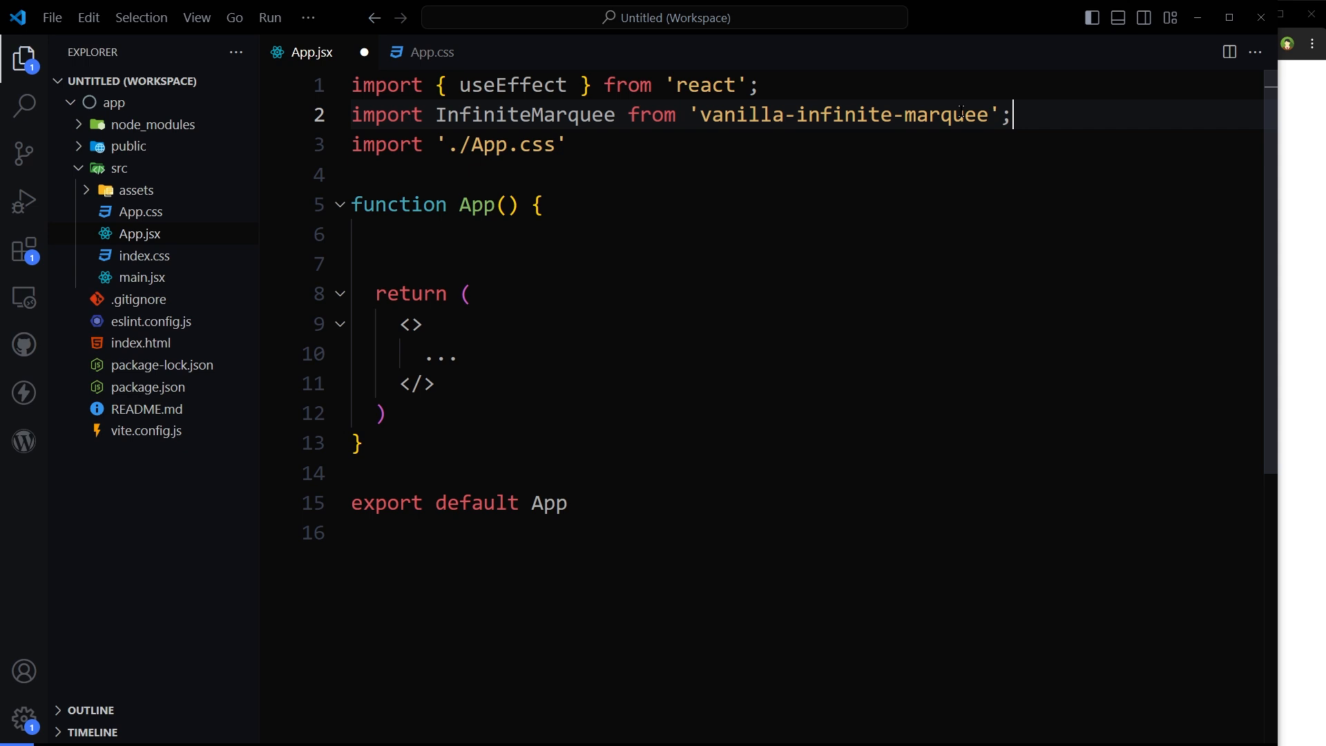
double_click(525, 114)
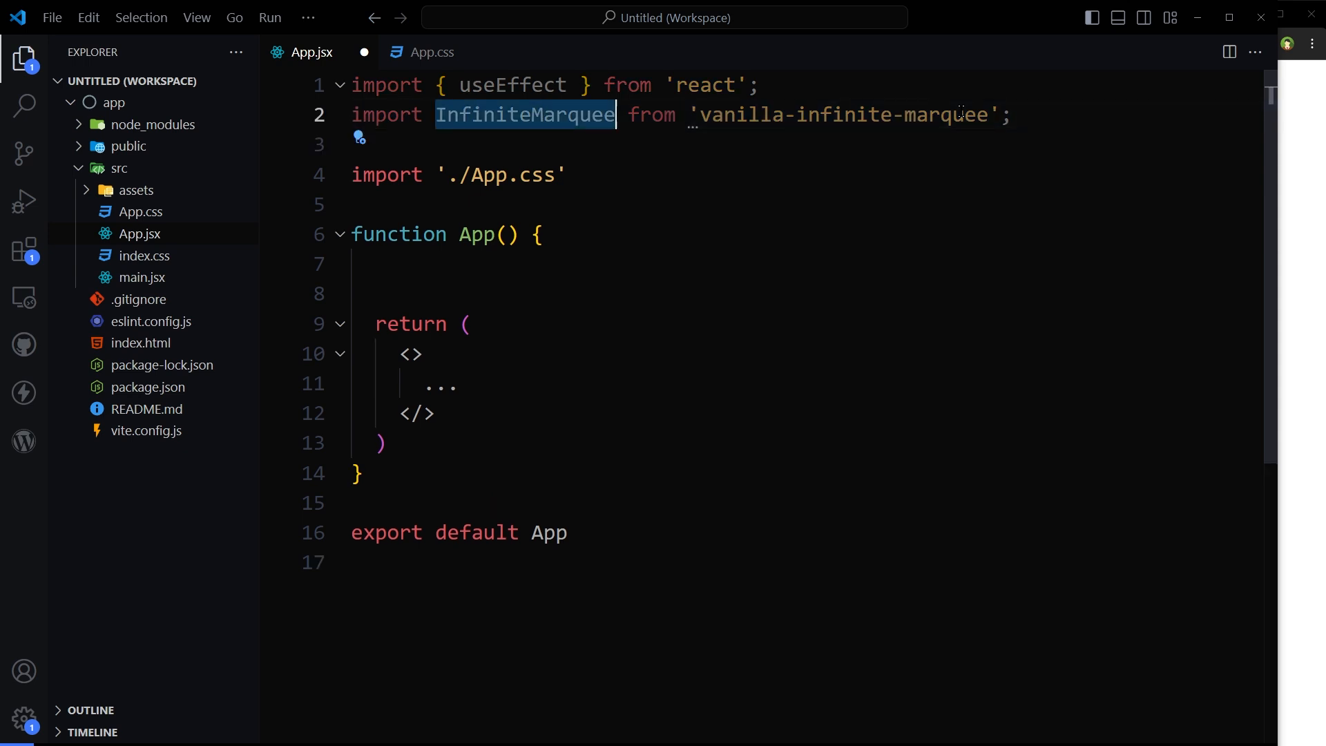
double_click(920, 114)
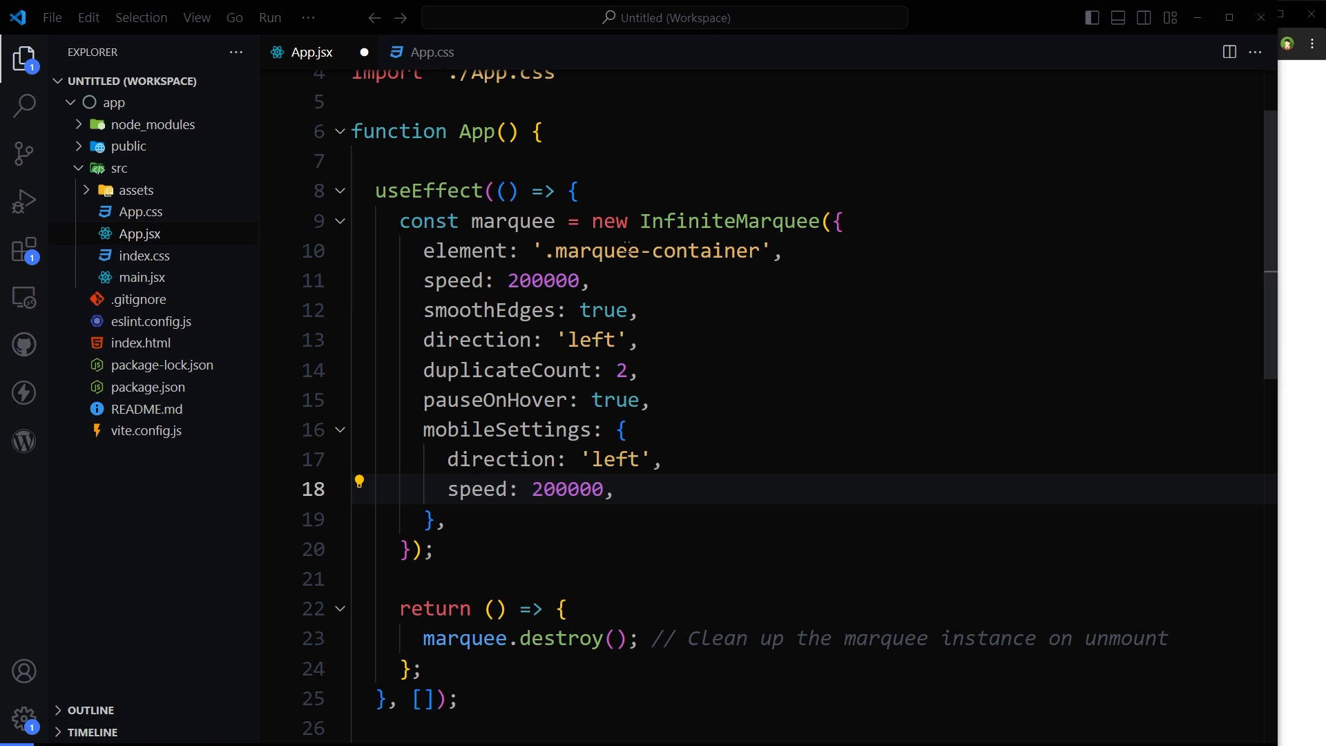
scroll(down, 3)
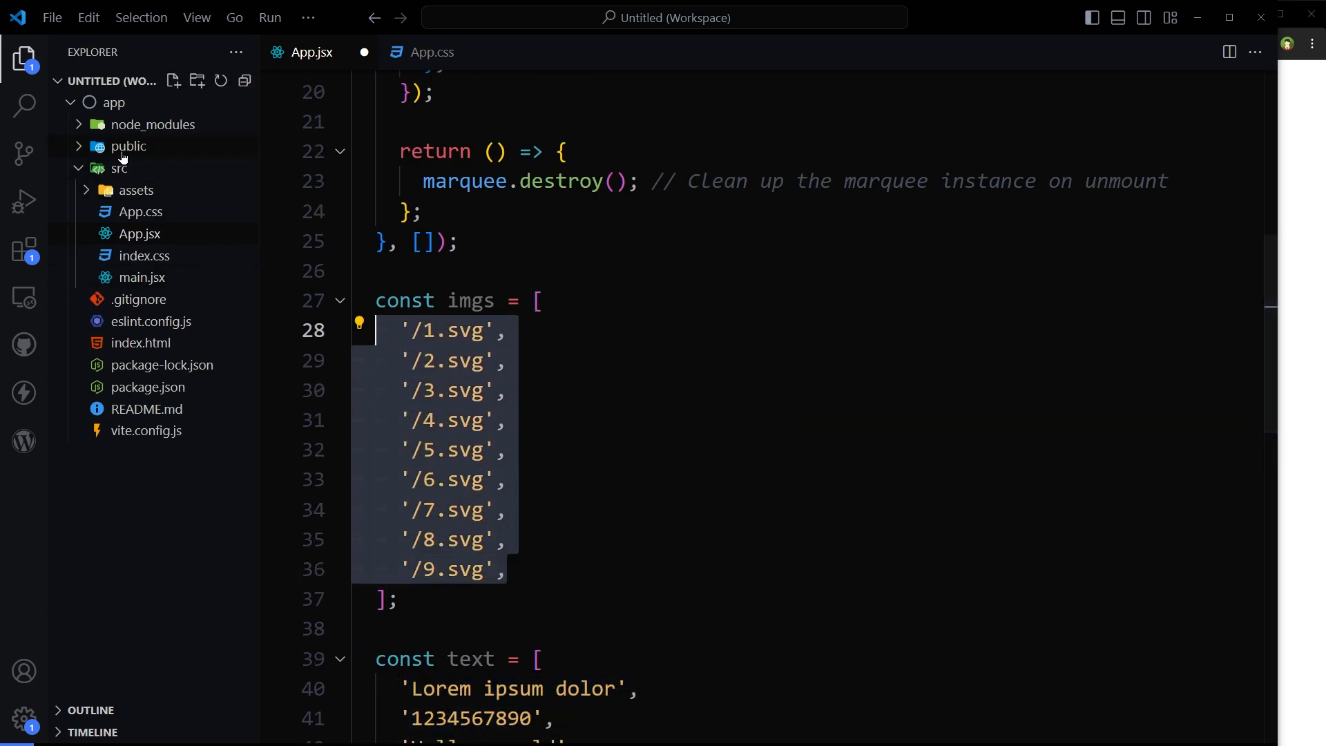
click(129, 146)
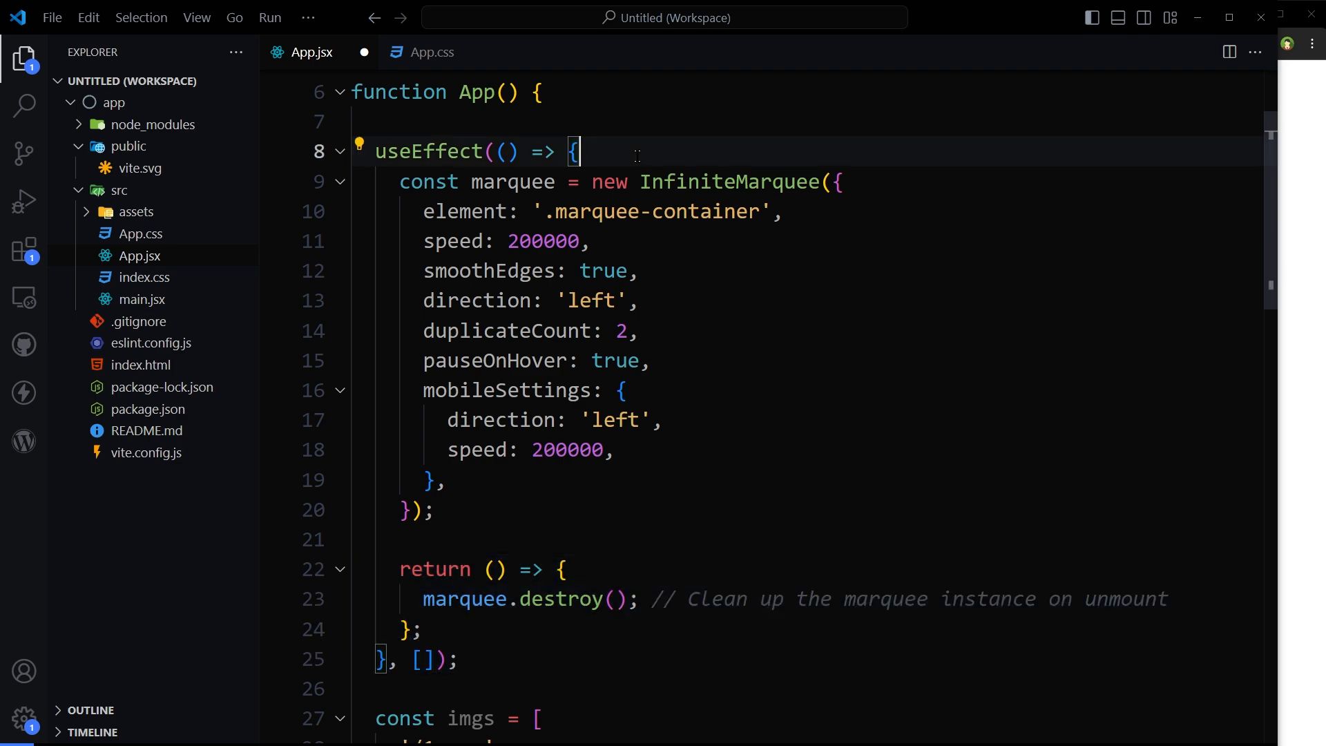
Step: Render a marquee-container div mapping imgs to img elements with key, src, alt and margin
scroll(down, 3)
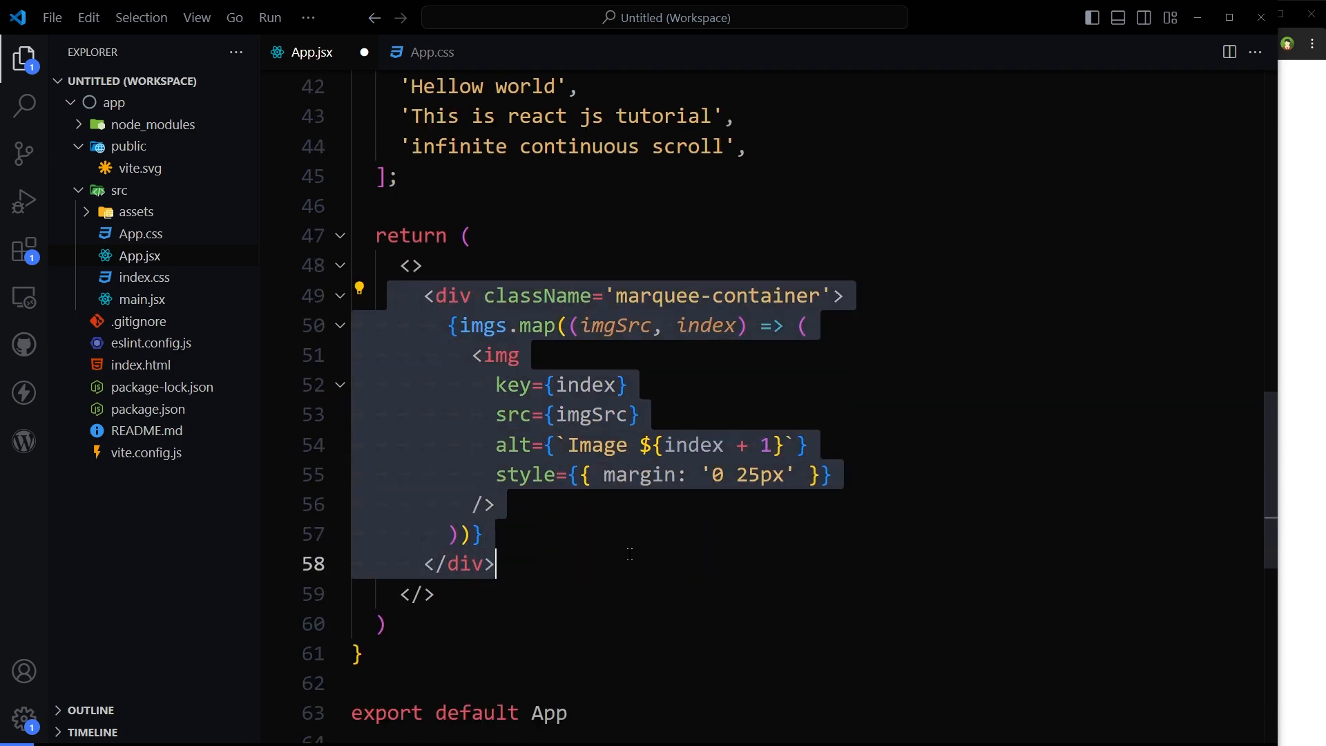
double_click(712, 295)
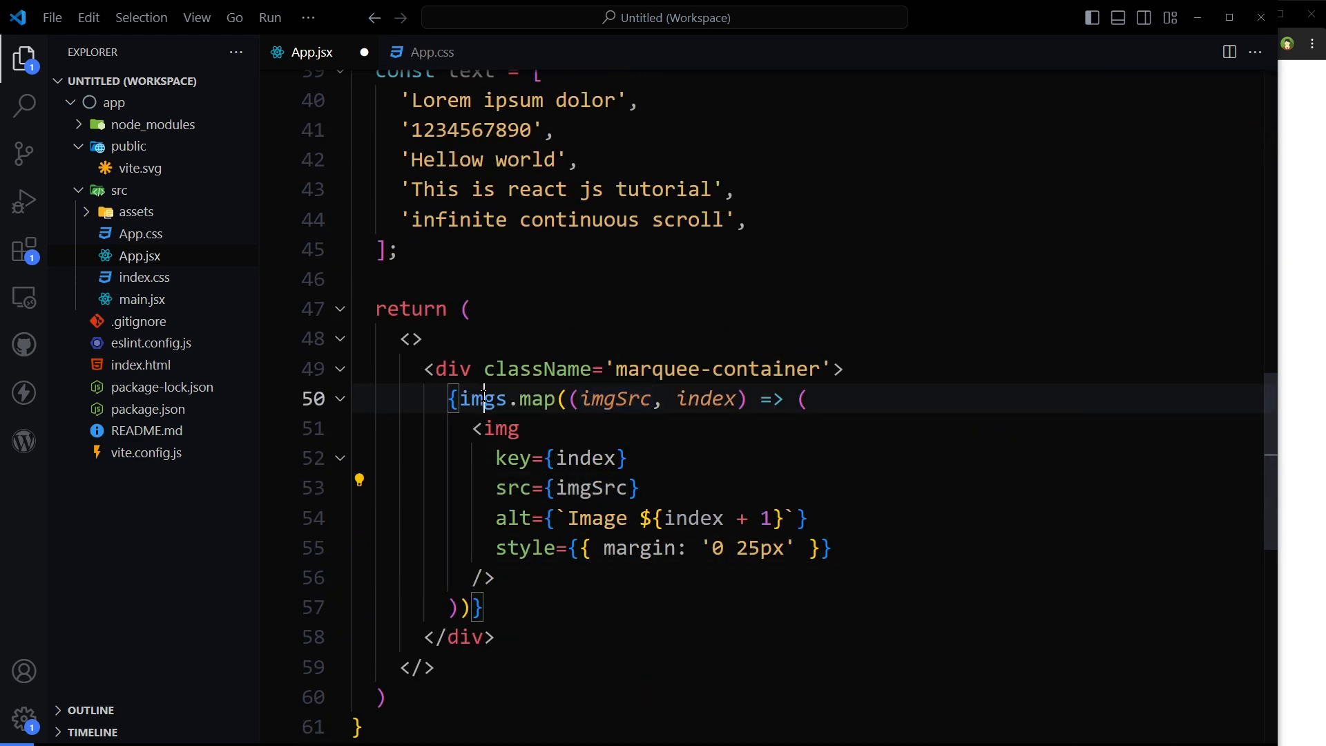
scroll(up, 3)
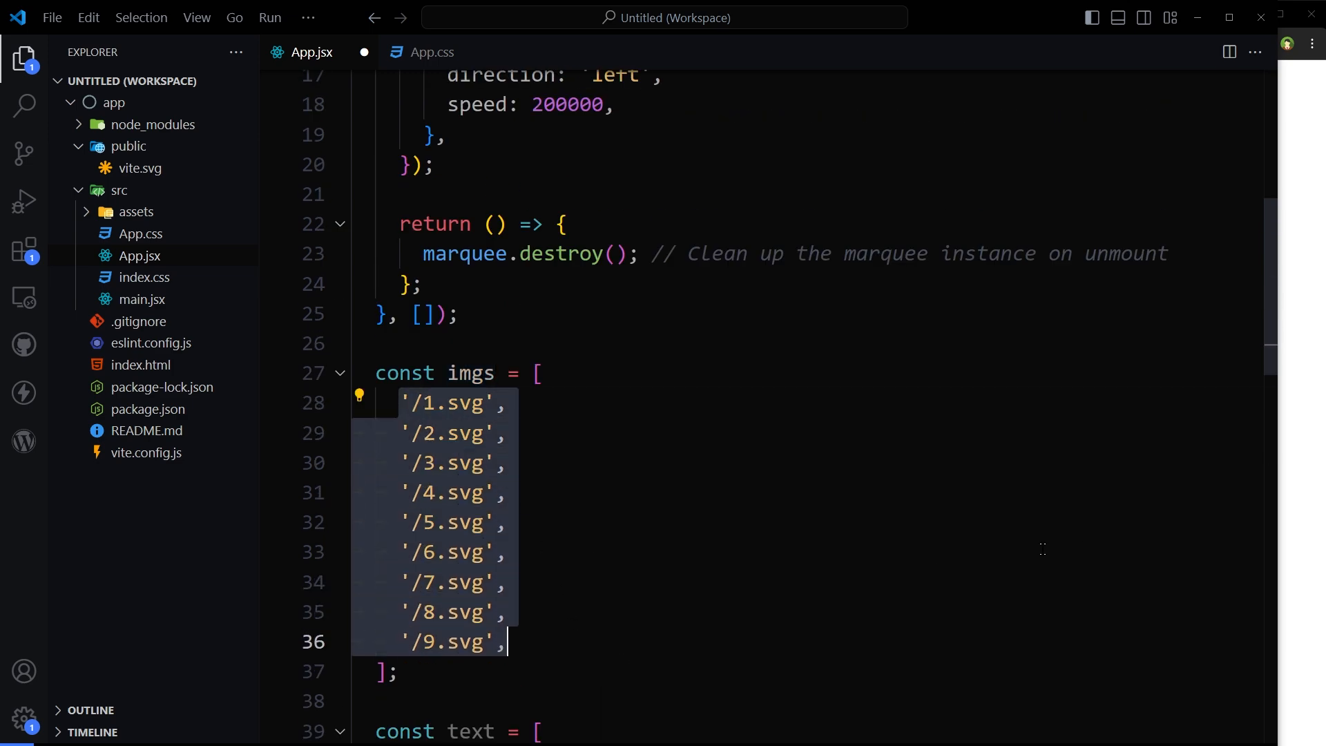
scroll(down, 3)
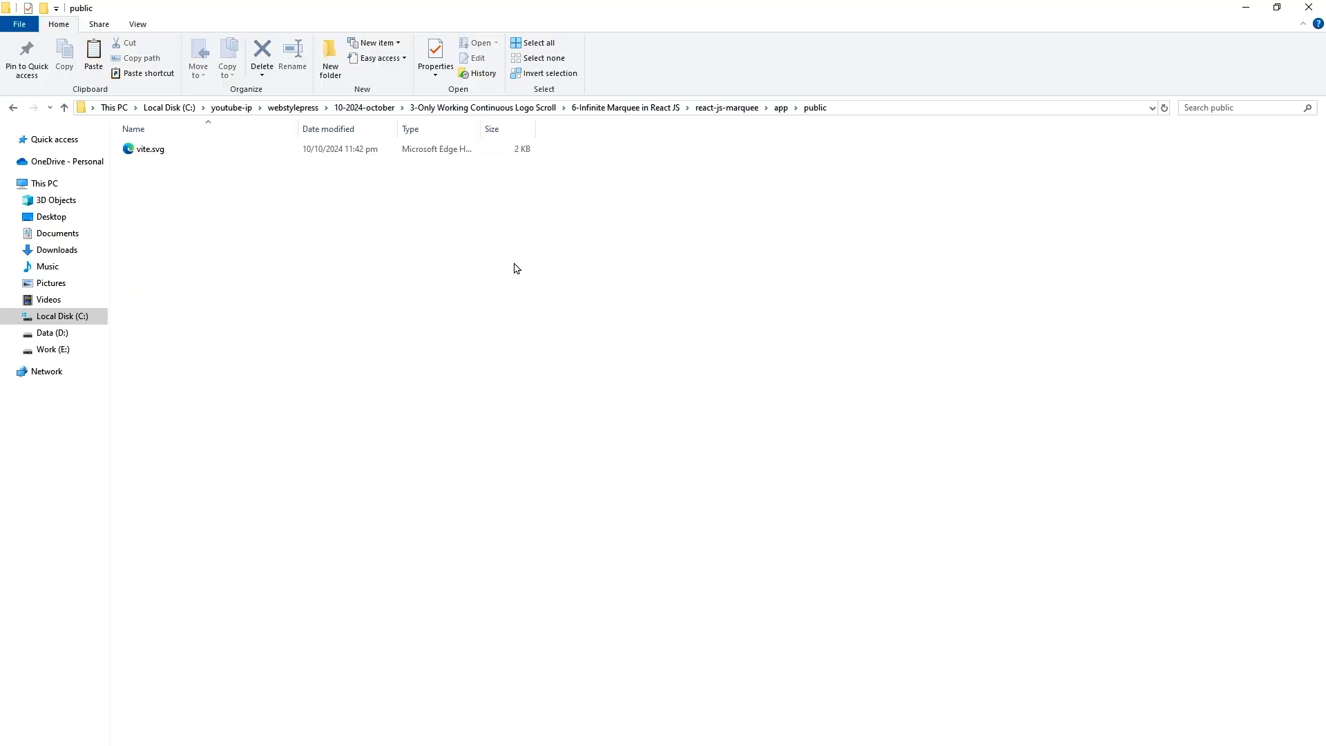
mouse_move(234, 377)
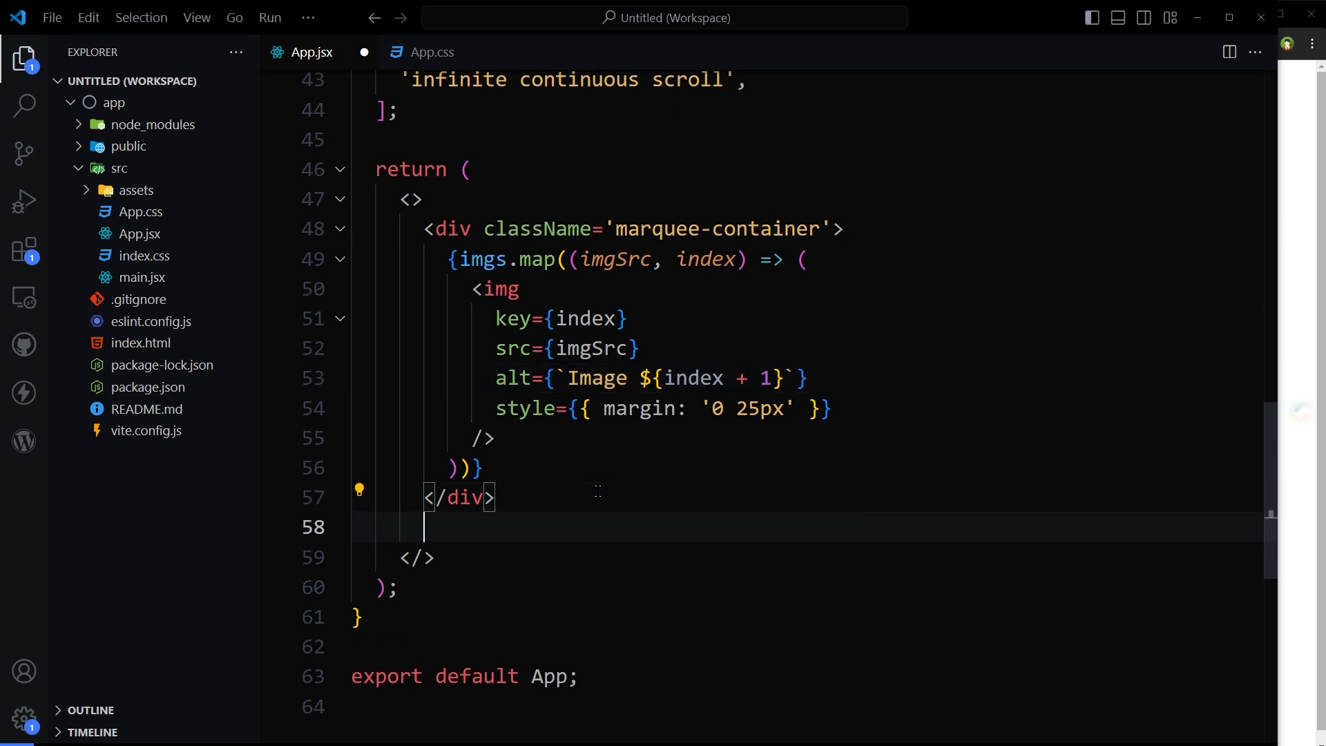
Step: Insert <br /> after the logo marquee div and save App.jsx
text(<br />)
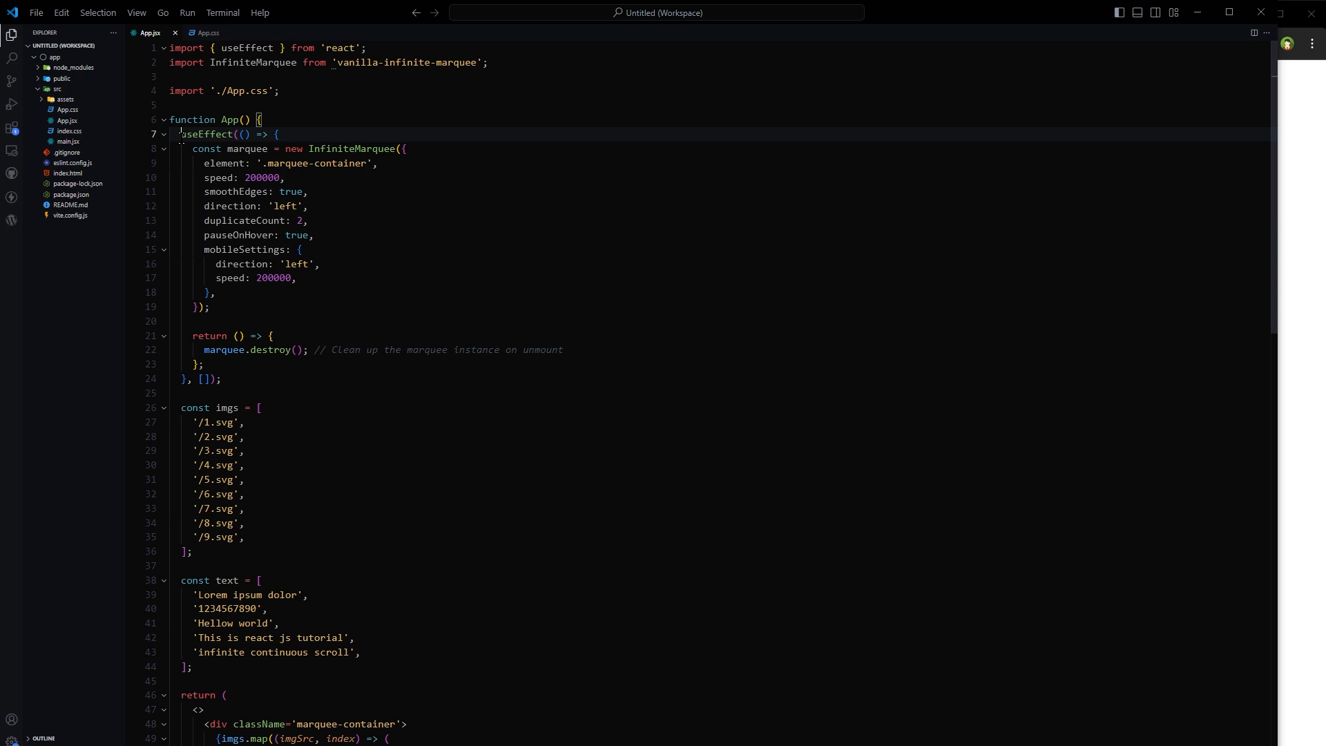
scroll(down, 3)
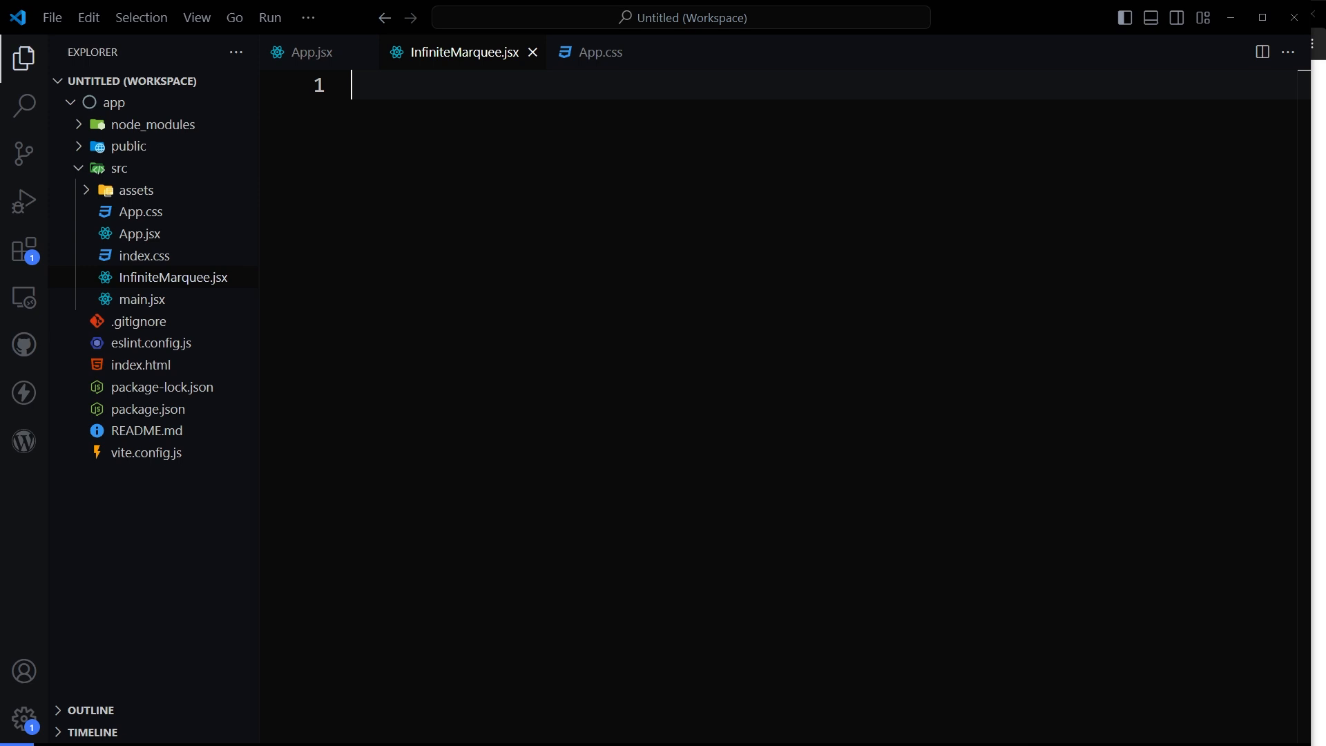
Step: Scaffold InfiniteMarquee.jsx with rfce and destructure dataType, dataArray, speed and direction props
text(rfce)
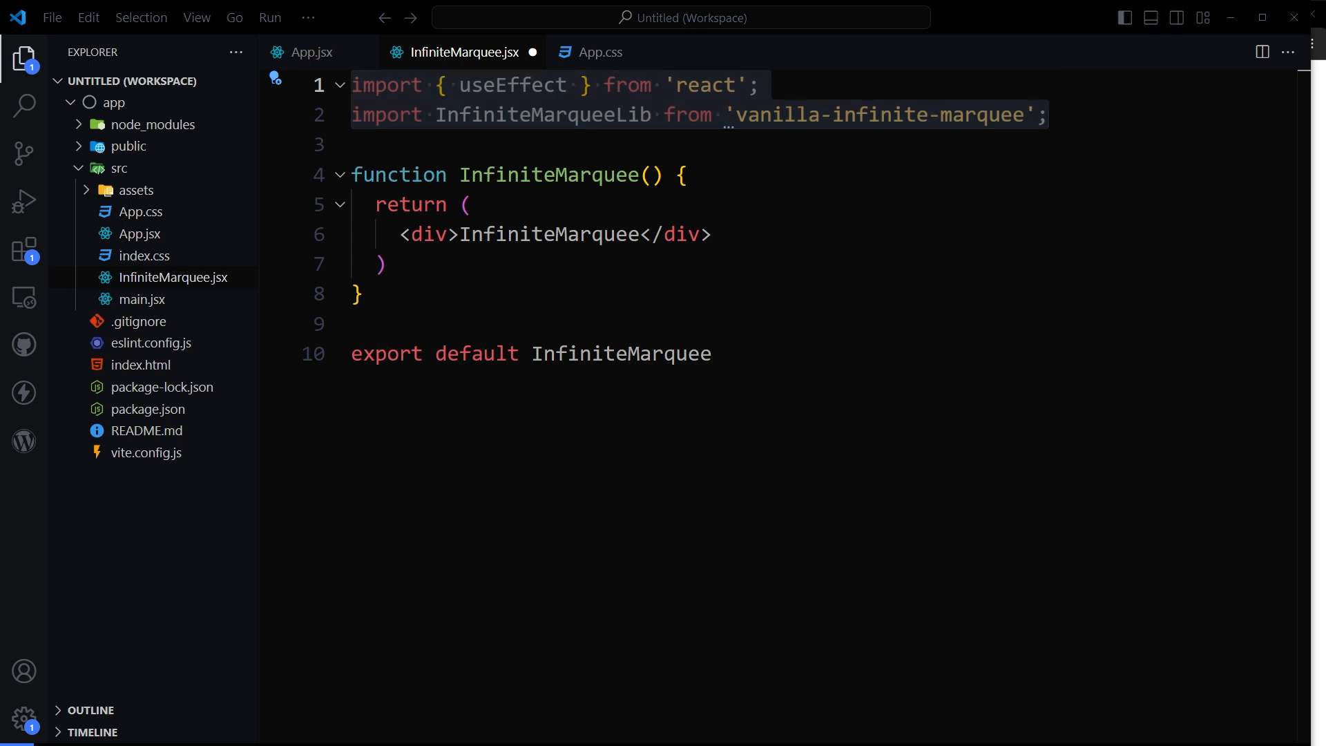
click(651, 175)
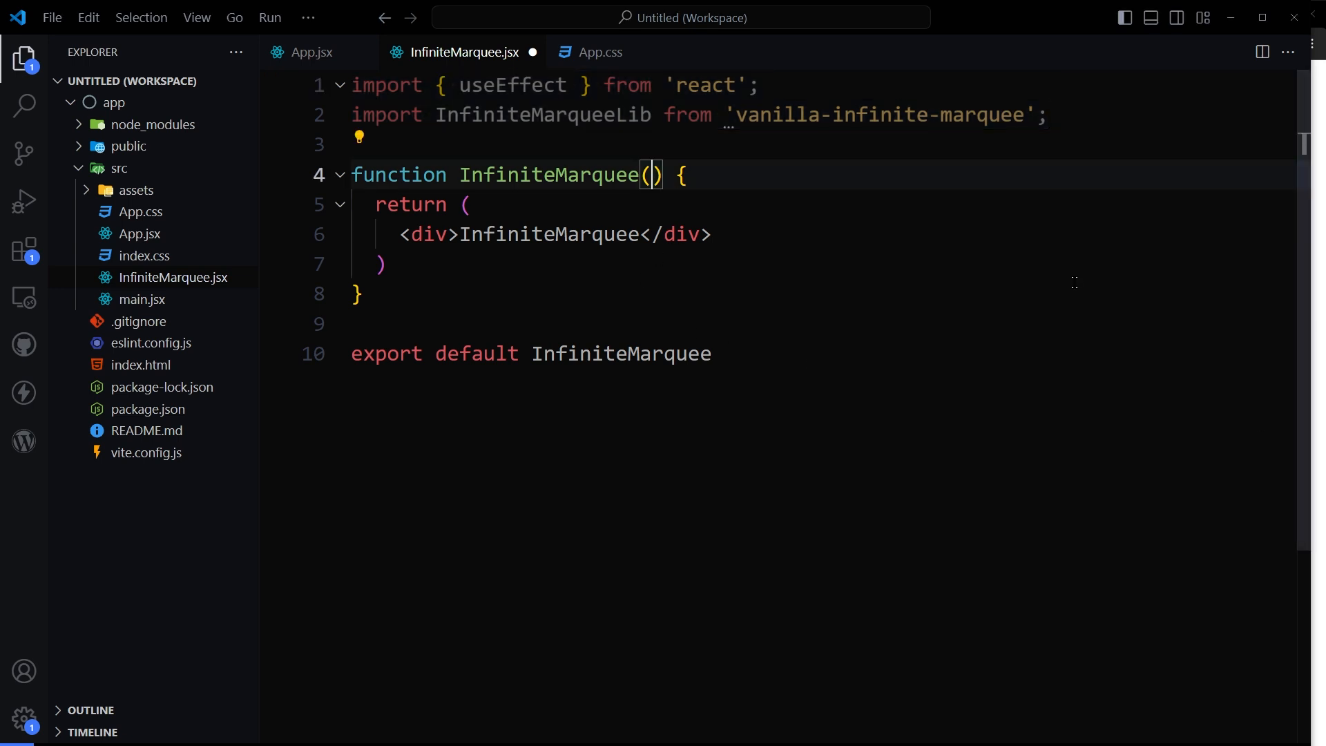
text({ dataType, dataArray, speed, direction })
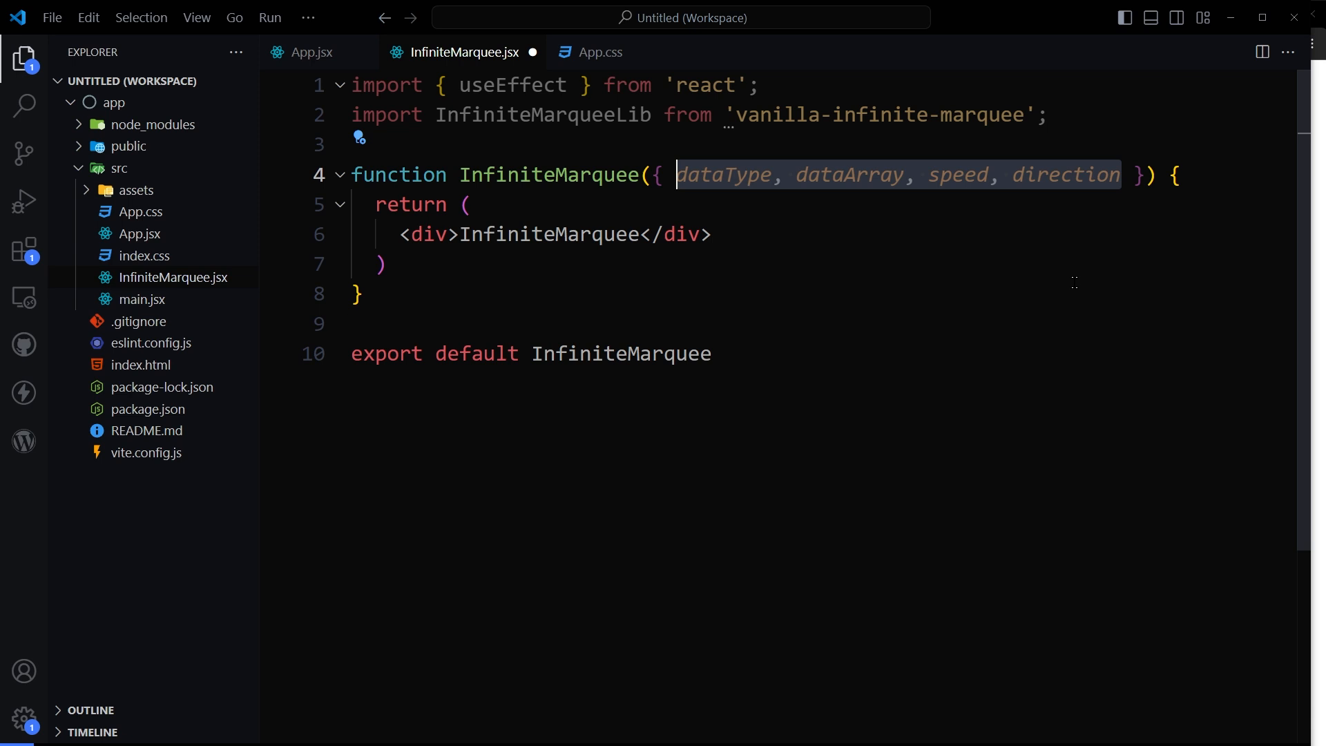
double_click(723, 175)
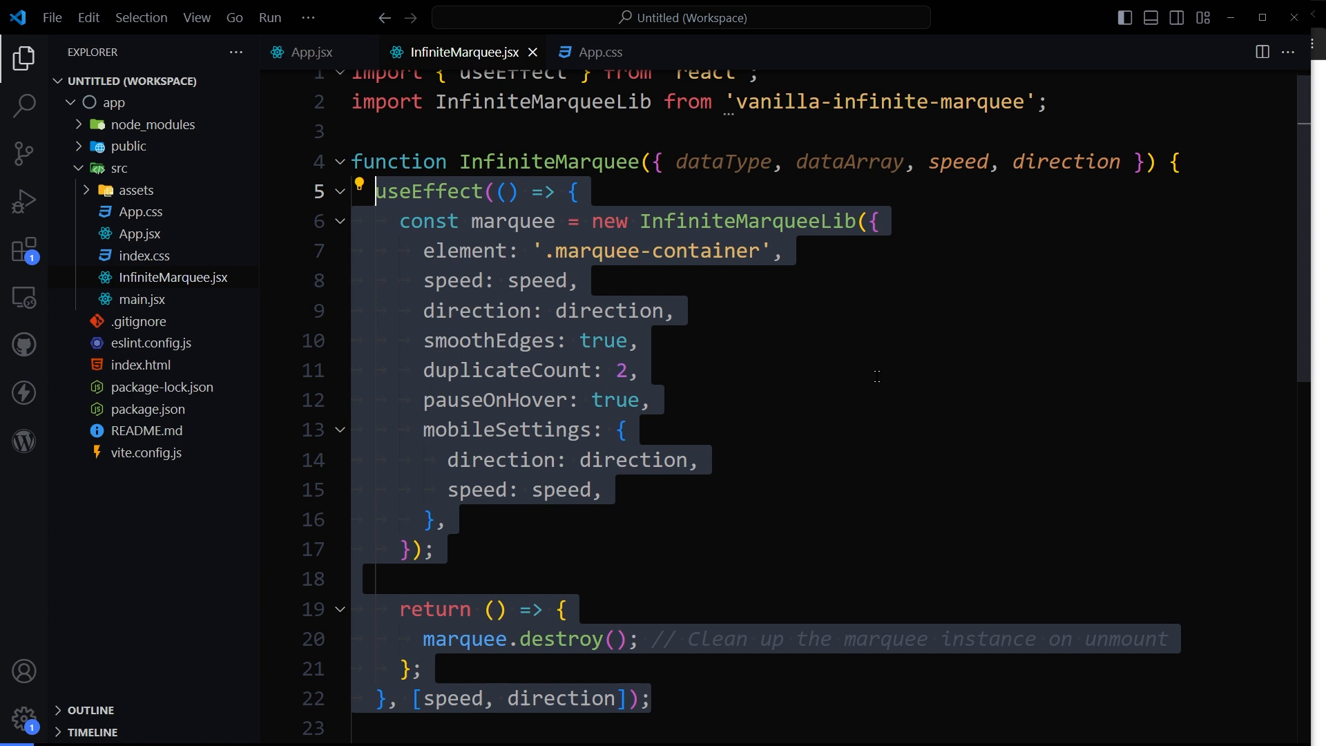
Step: Add the InfiniteMarqueeLib useEffect and marquee-container markup rendering images or text
click(651, 399)
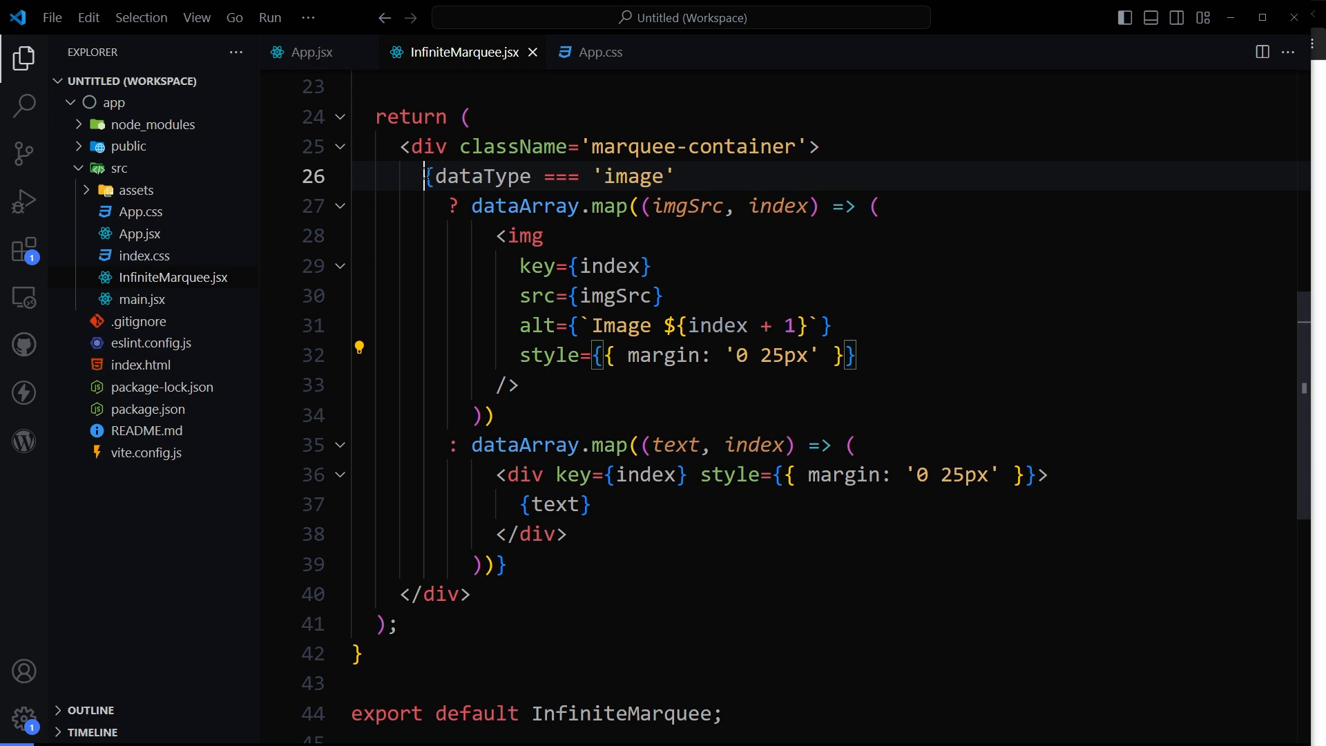
double_click(482, 176)
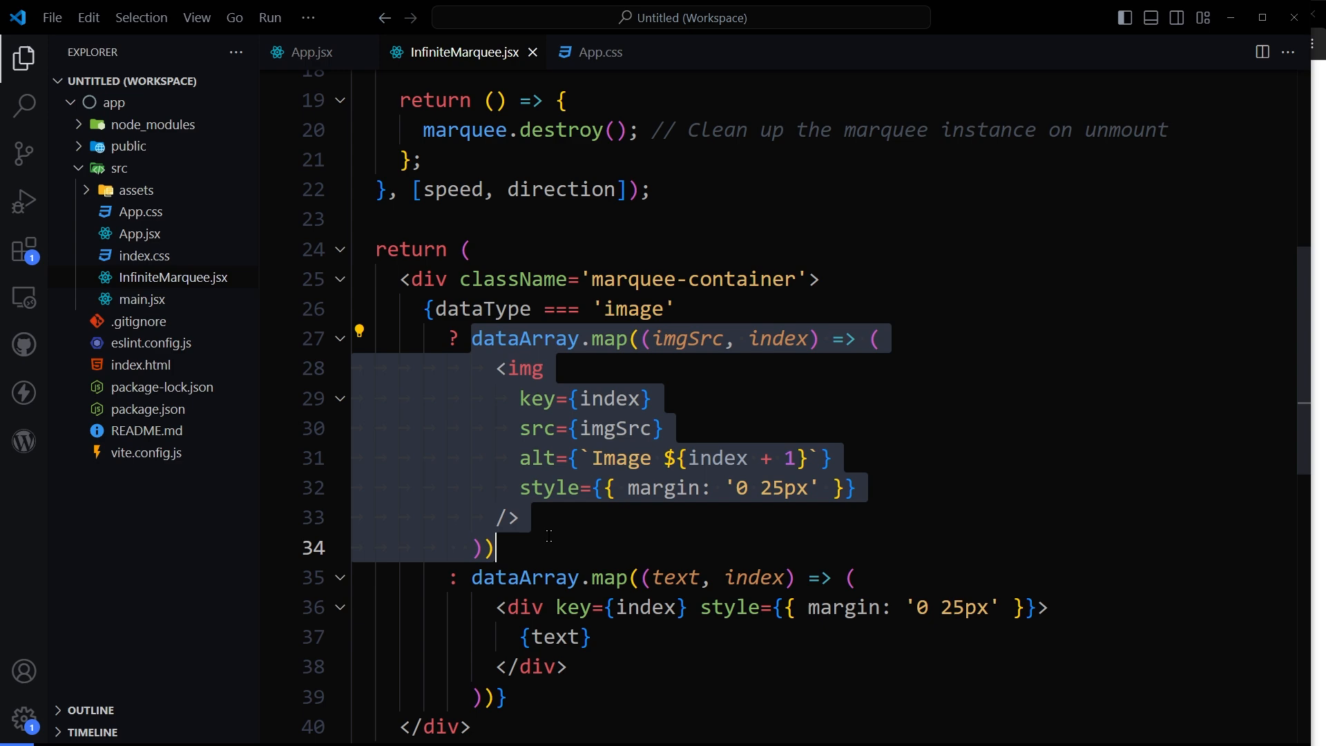
scroll(down, 3)
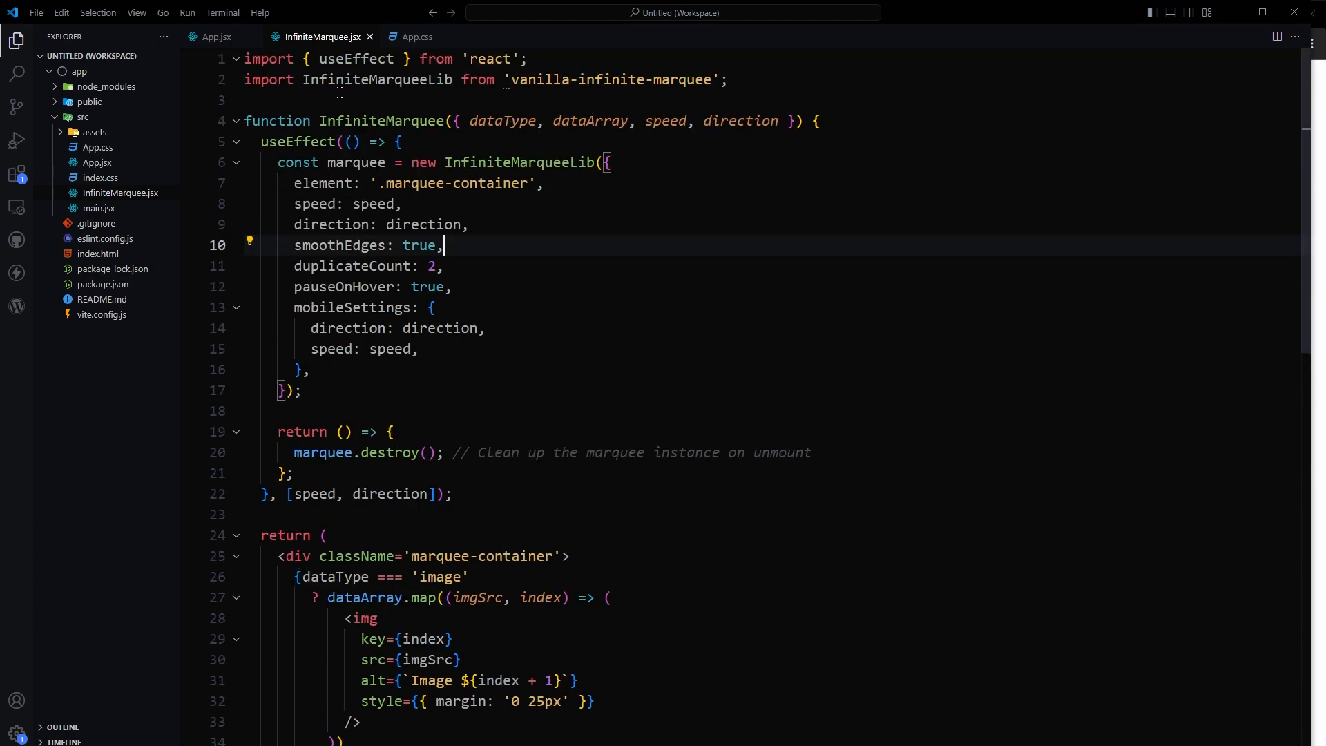
click(214, 37)
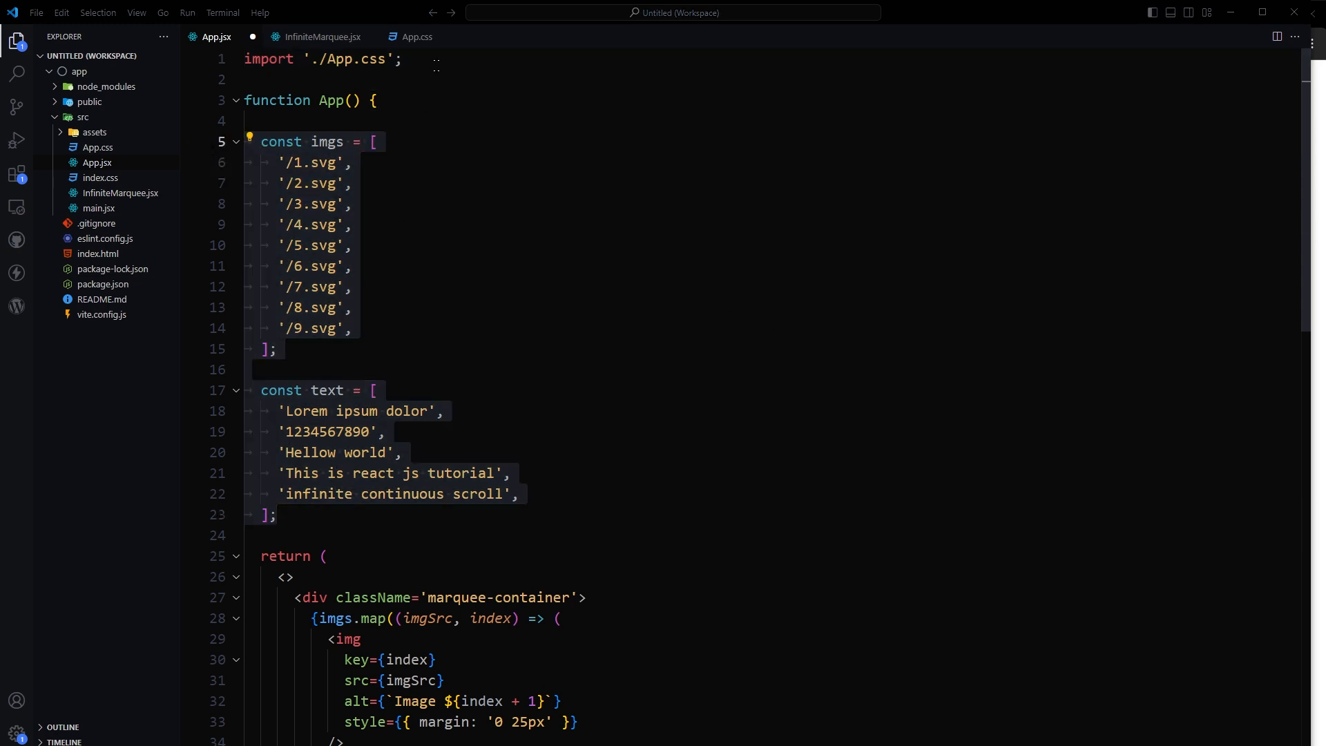
Step: Import InfiniteMarquee from './InfiniteMarquee' and place <InfiniteMarquee /> inside the App div
text(import InfiniteMarquee from './InfiniteMarquee';)
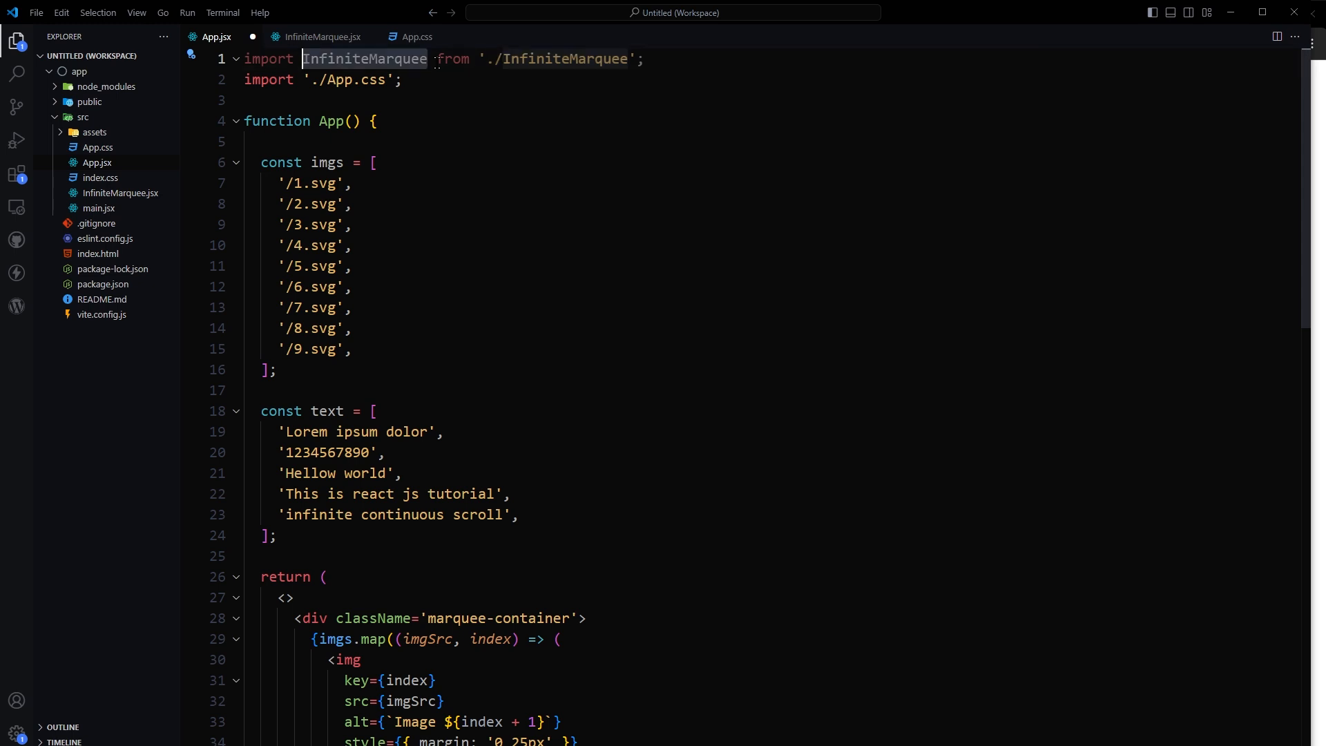
scroll(down, 3)
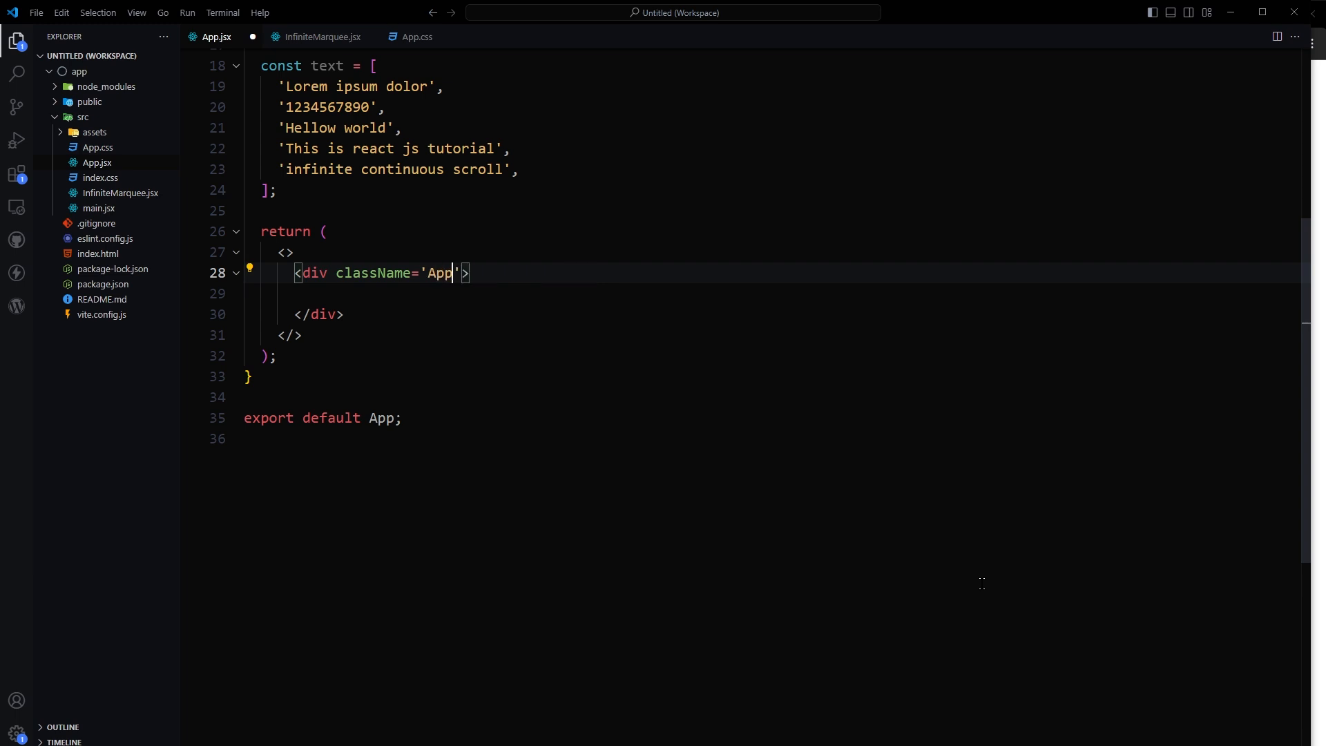
text(<InfiniteMarquee />)
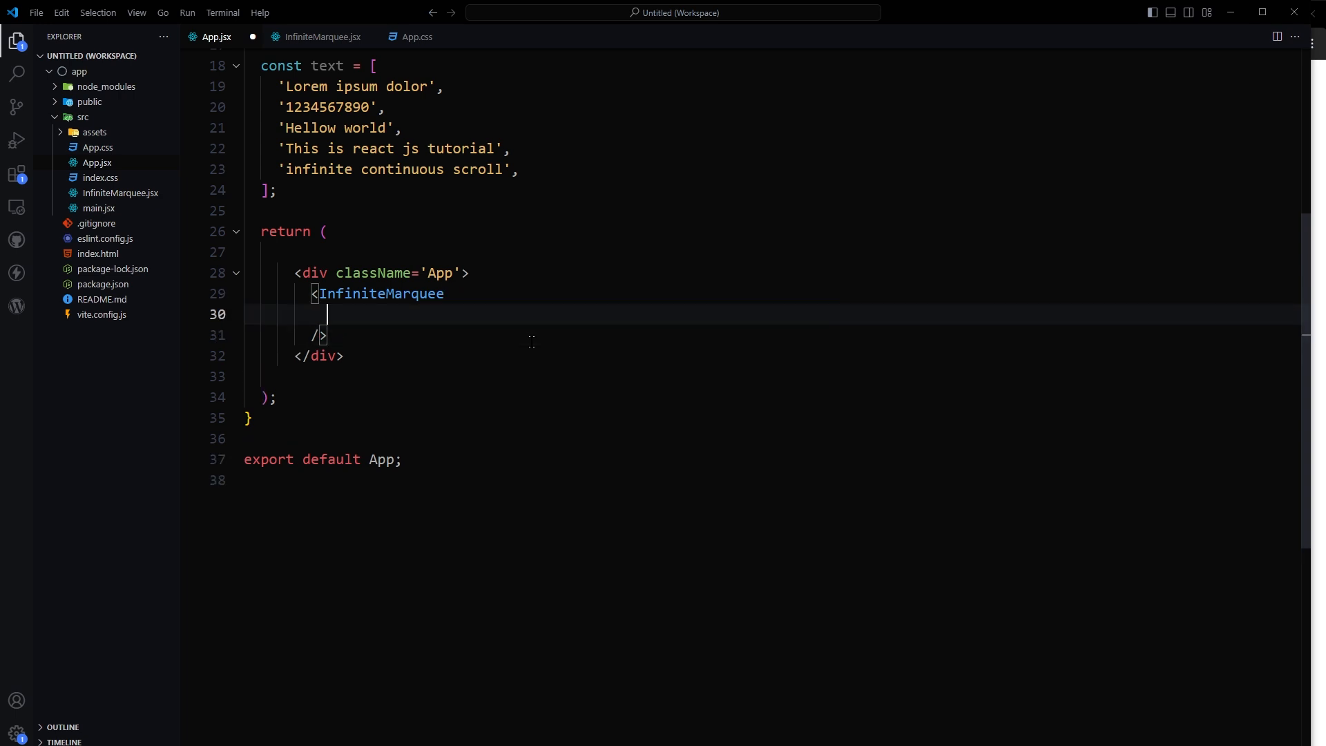
Step: Give InfiniteMarquee dataType 'image', dataArray {imgs}, speed 200000 and direction 'right'
text(dataType='image')
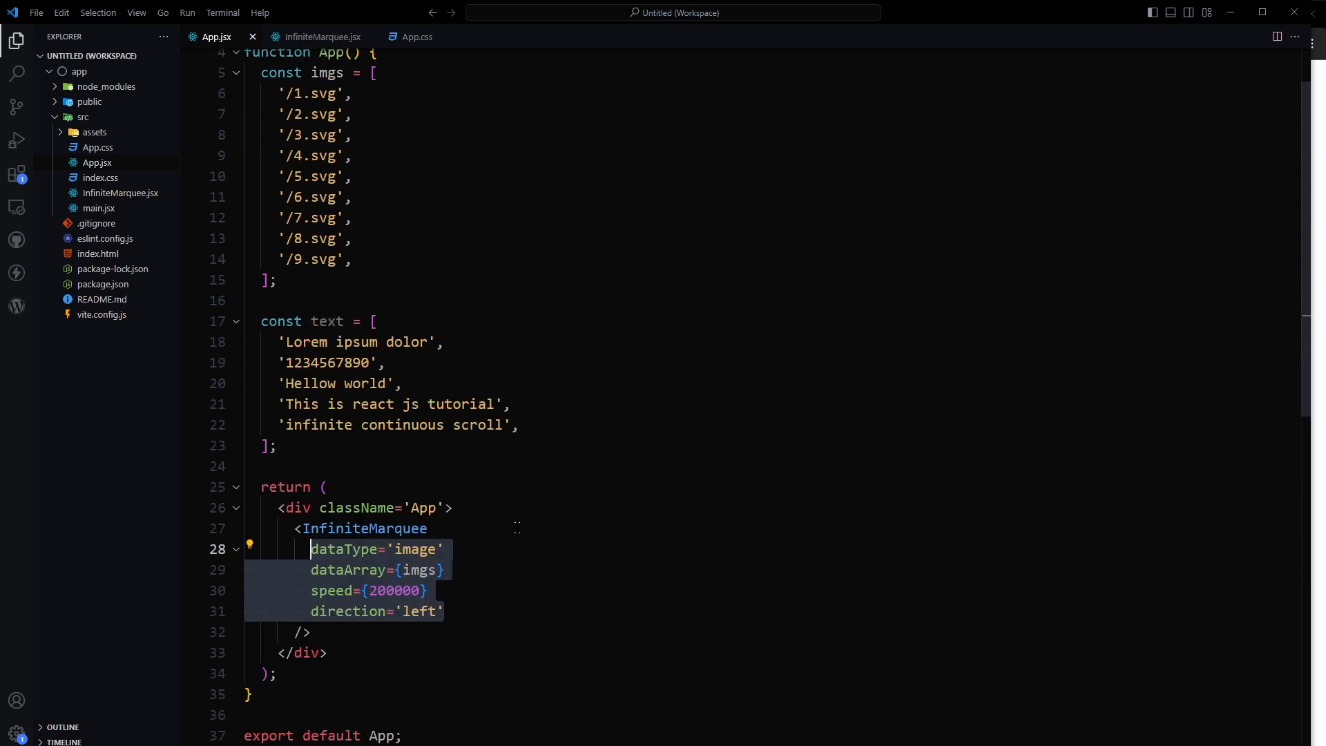
double_click(414, 549)
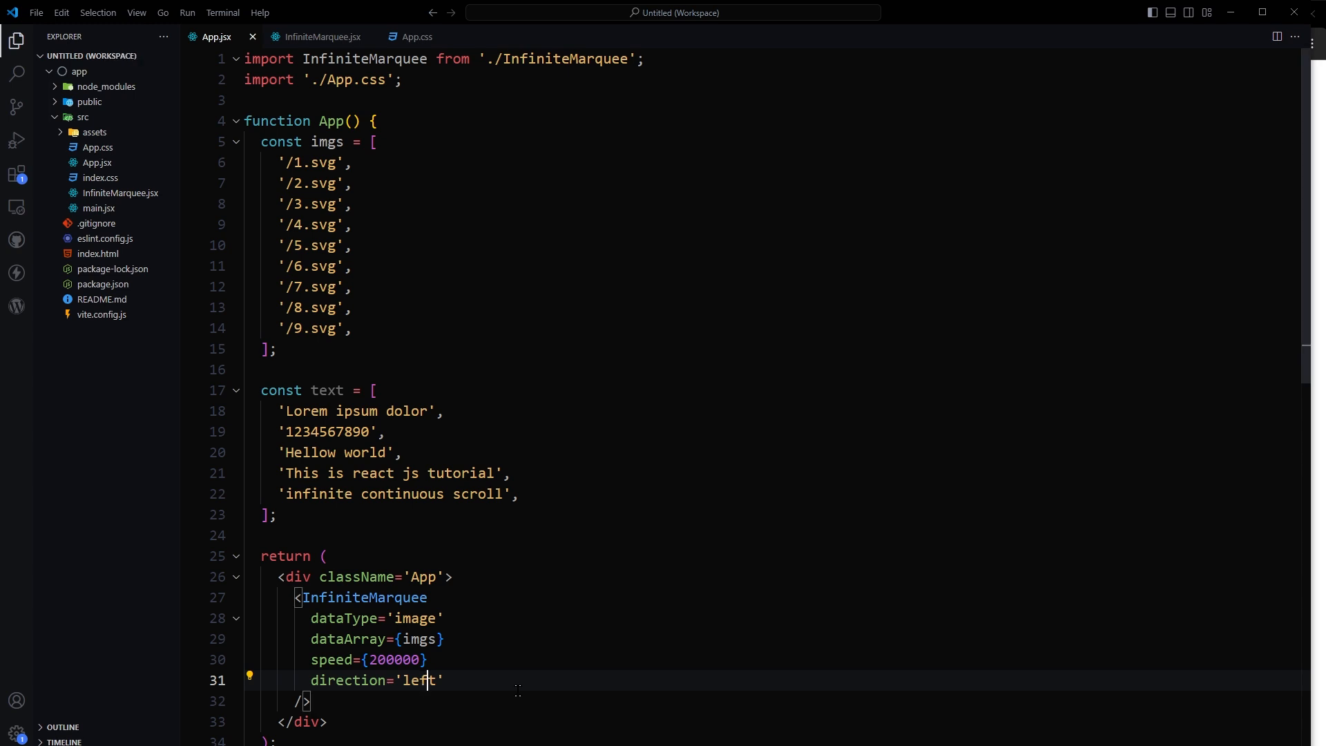
text(righ)
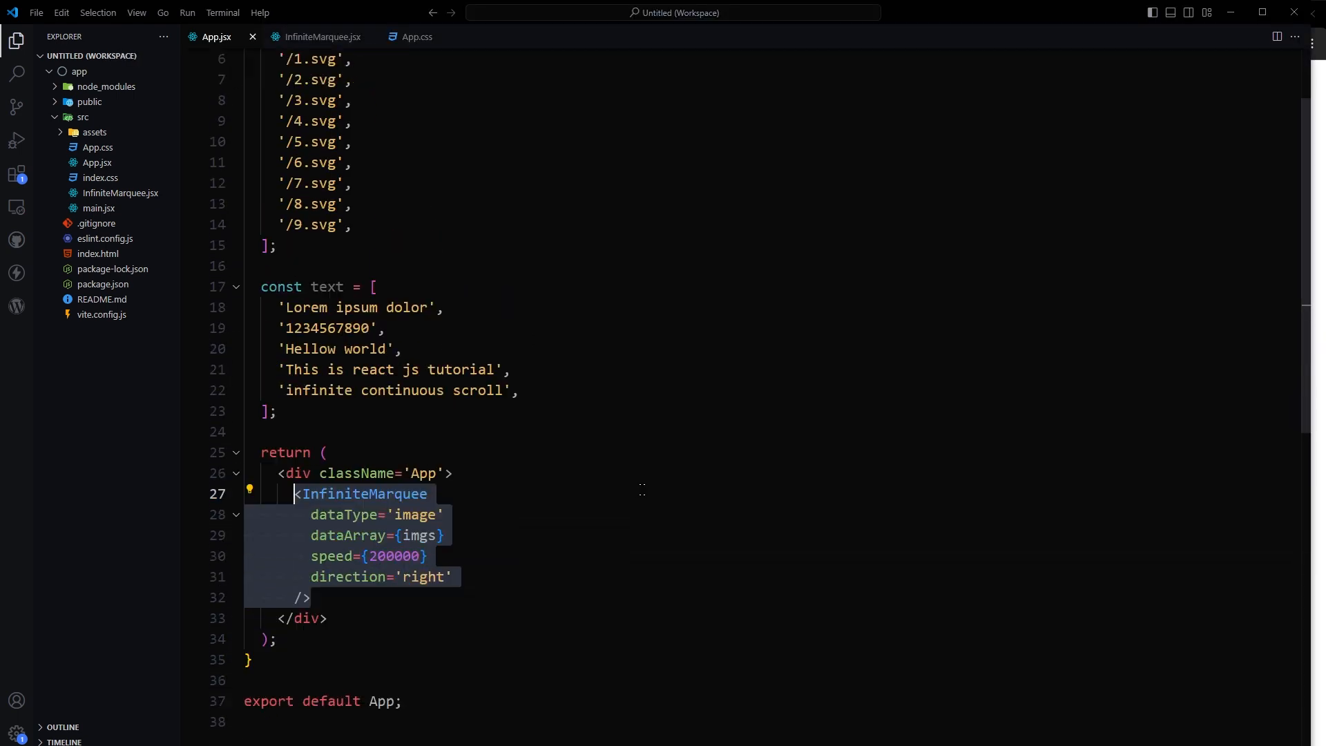
Step: Paste a second InfiniteMarquee after <br /> tags using dataType 'text', {text}, direction 'left', speed 2000000
text(<br /><br />)
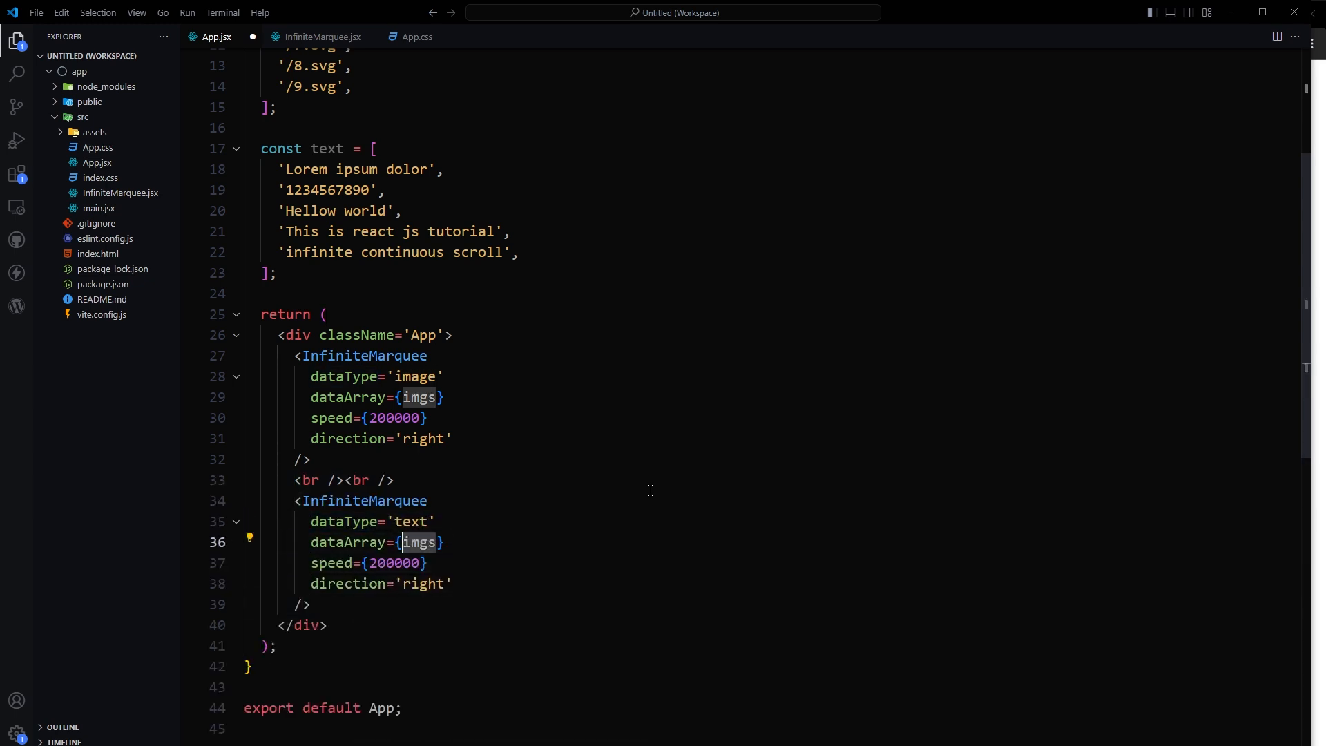
scroll(up, 3)
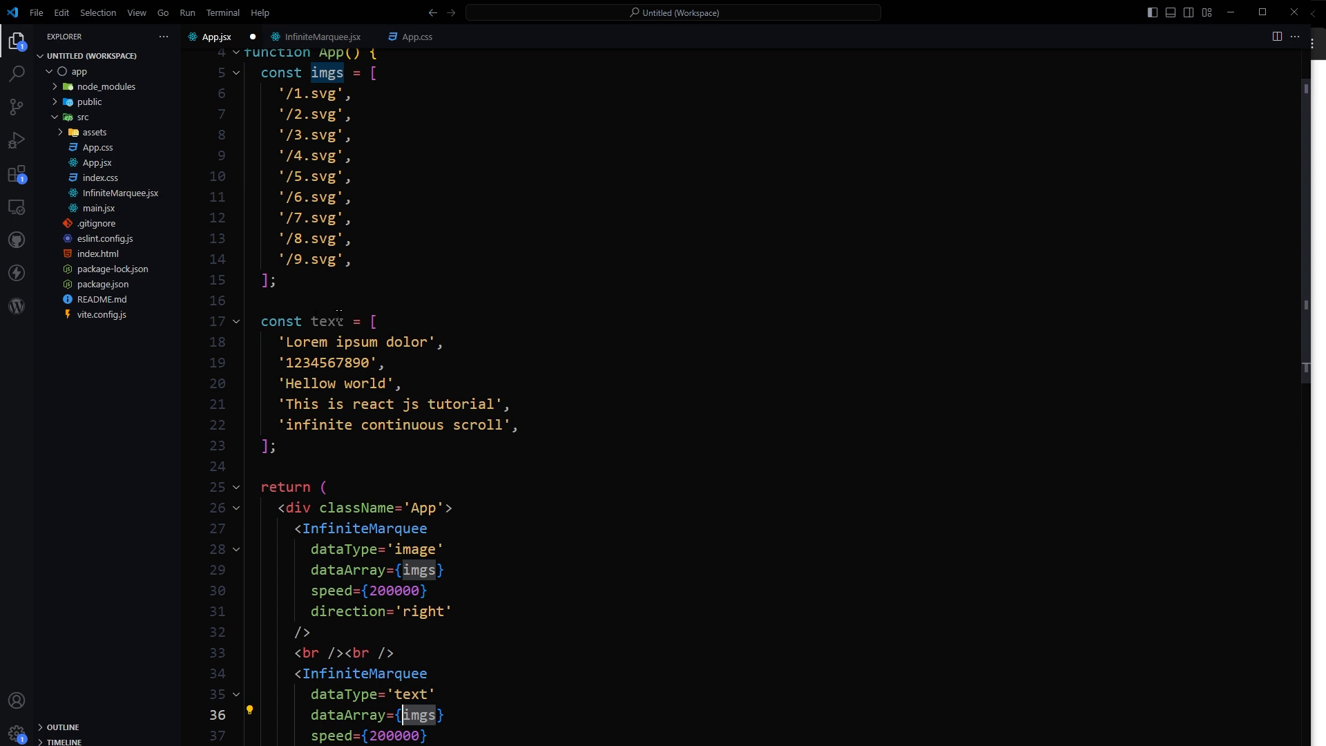
scroll(down, 3)
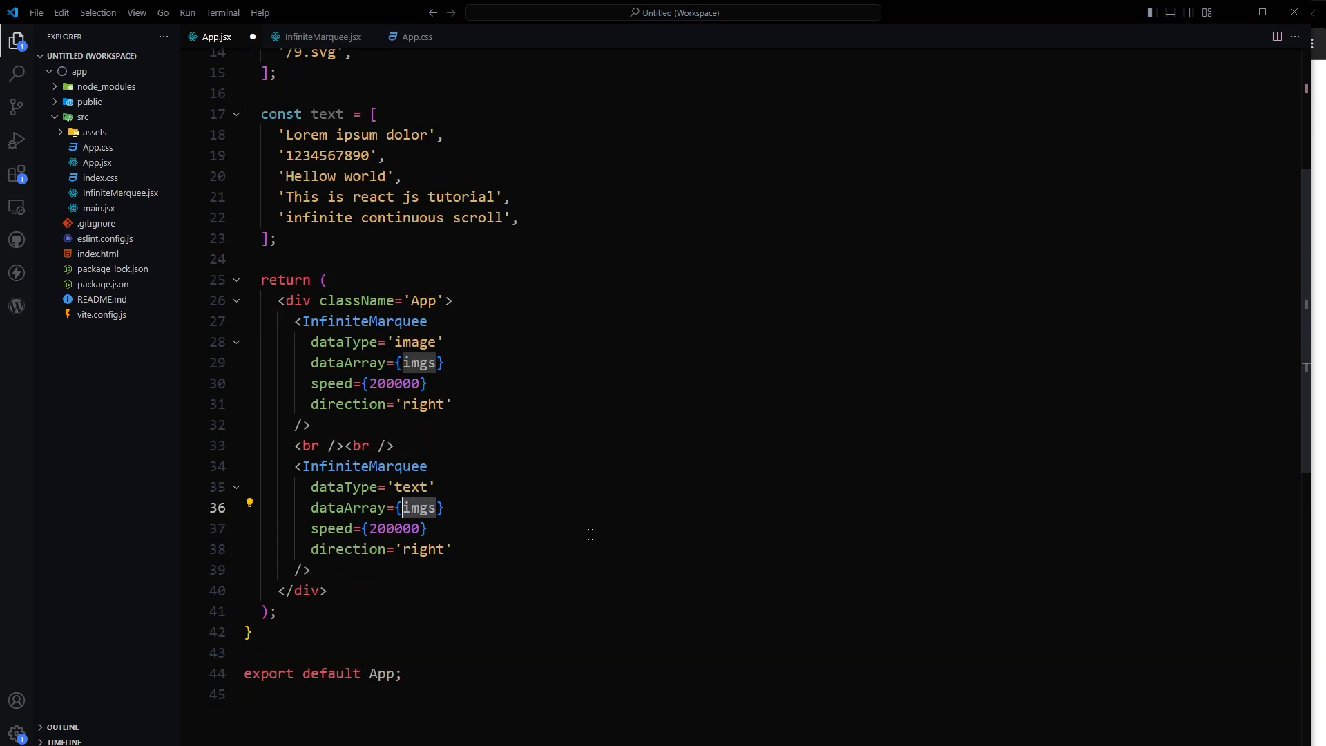
text(text)
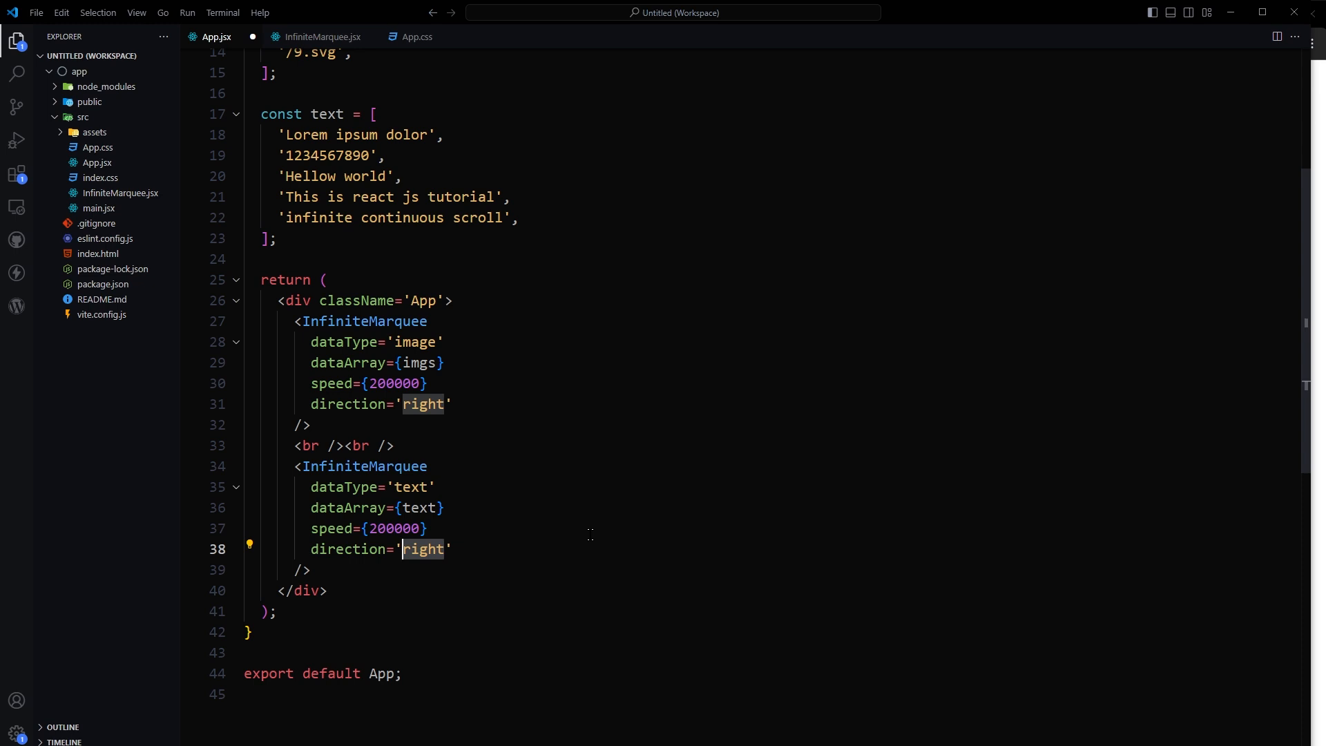
text(left)
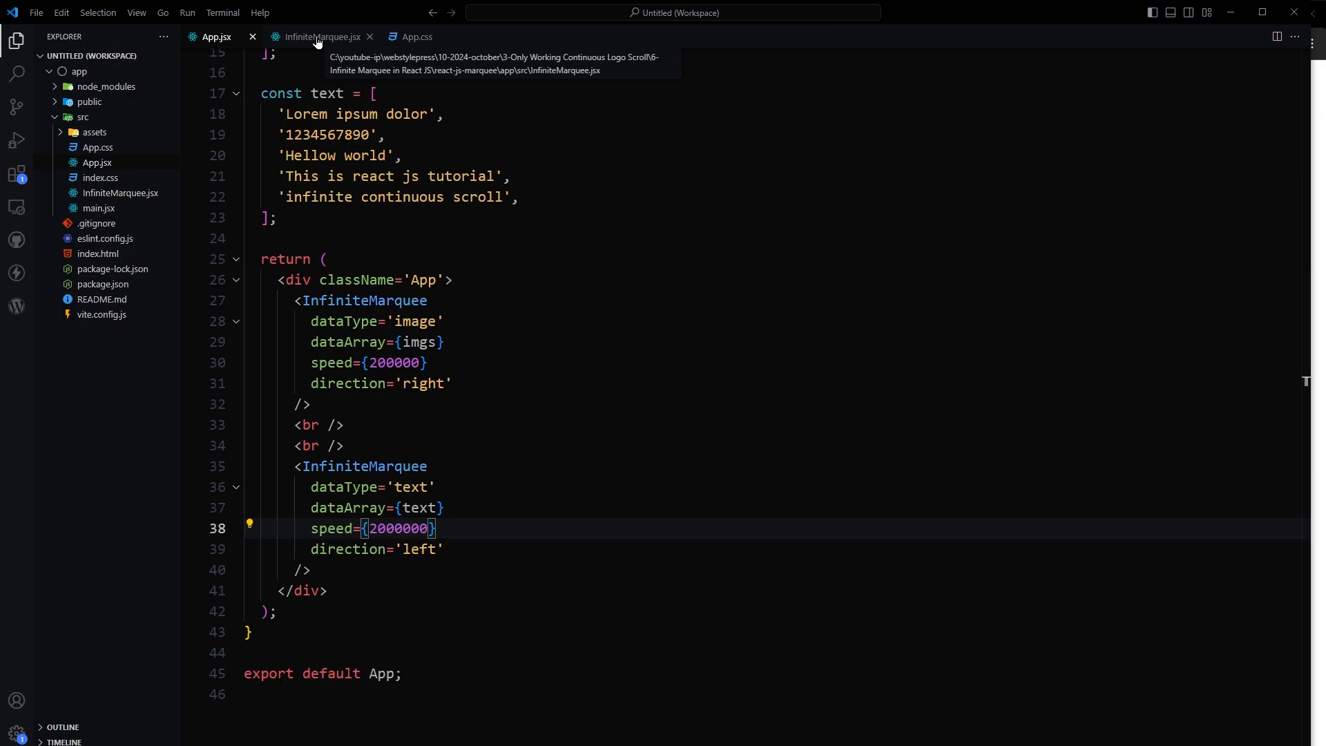
Step: Add a className prop to InfiniteMarquee, used as `.${className}` selector and the container div's className
click(317, 37)
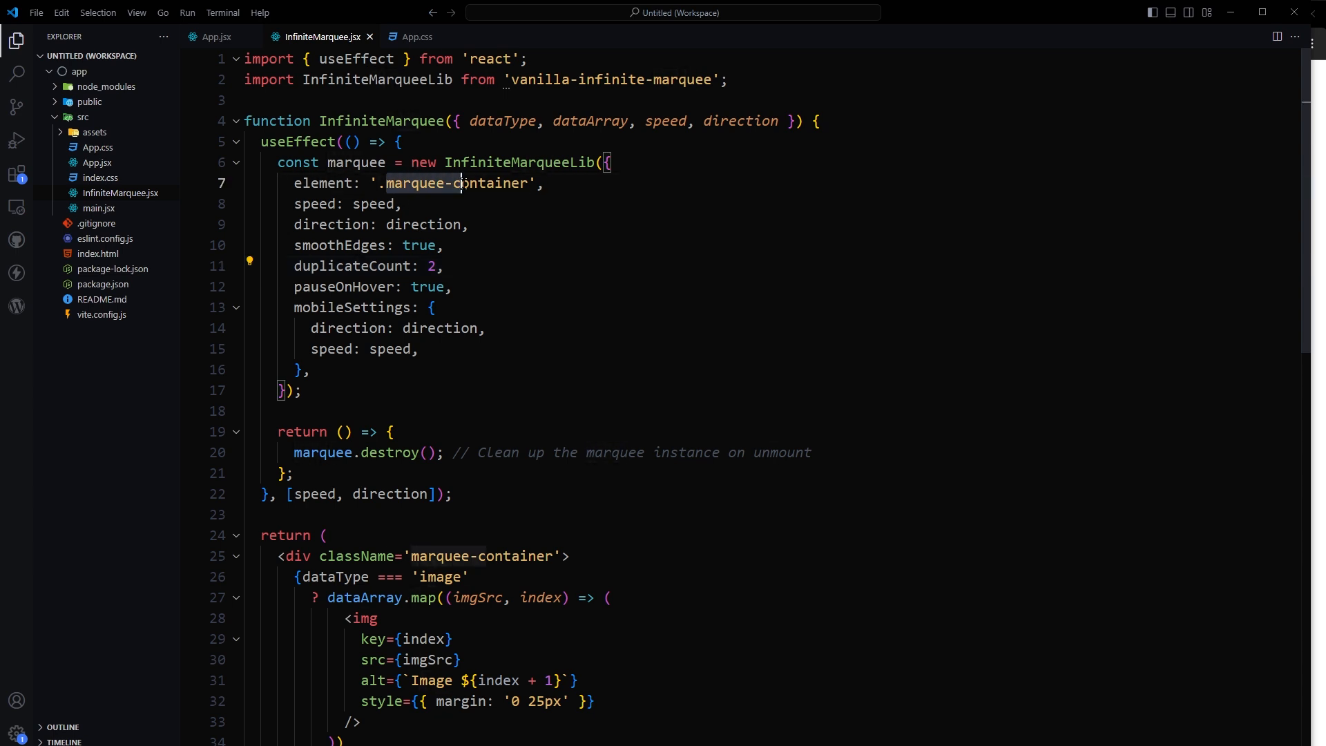
double_click(459, 182)
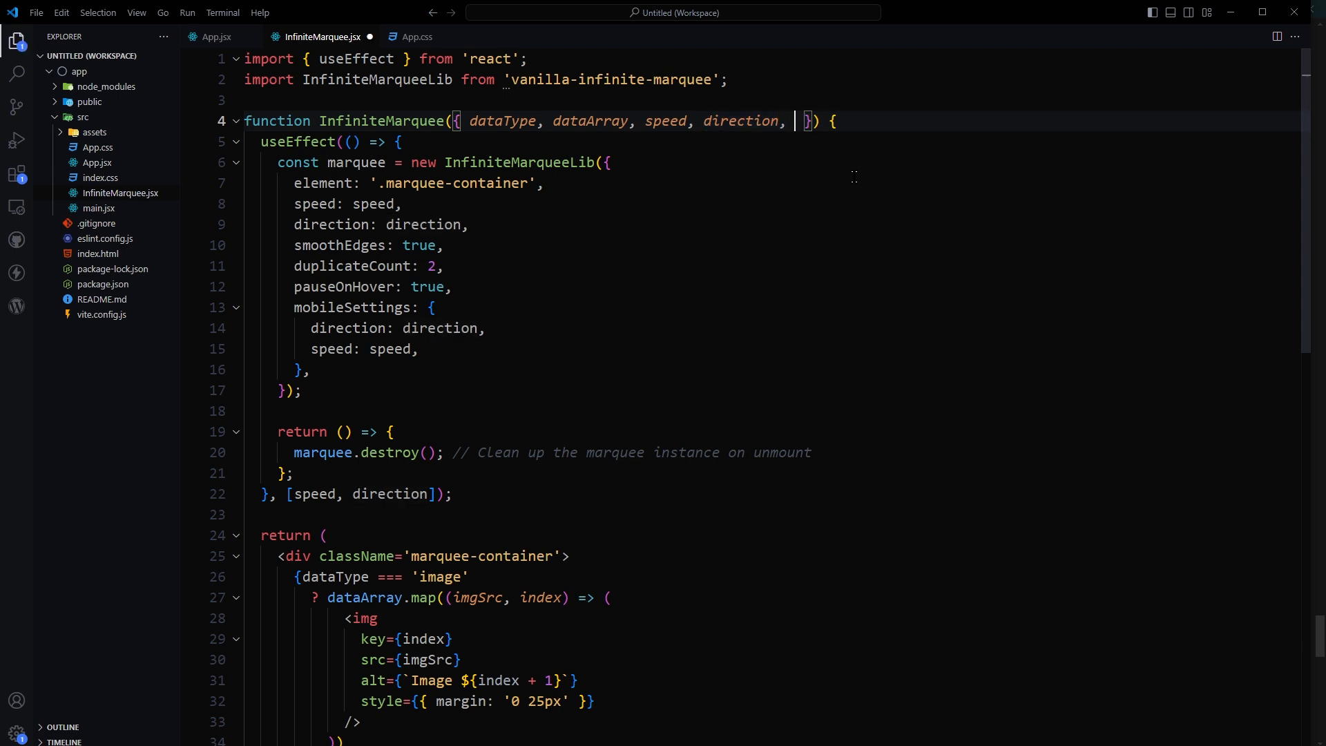
text(className)
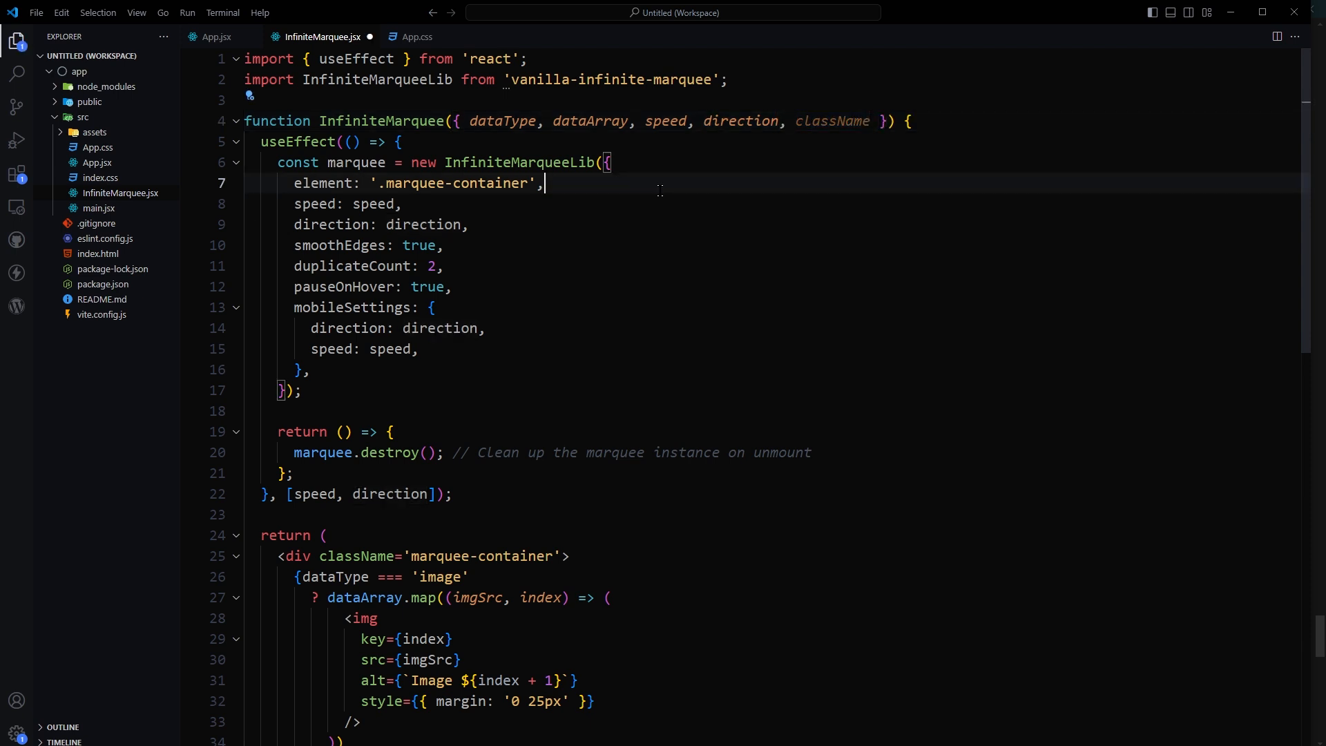
text(`.${className}`)
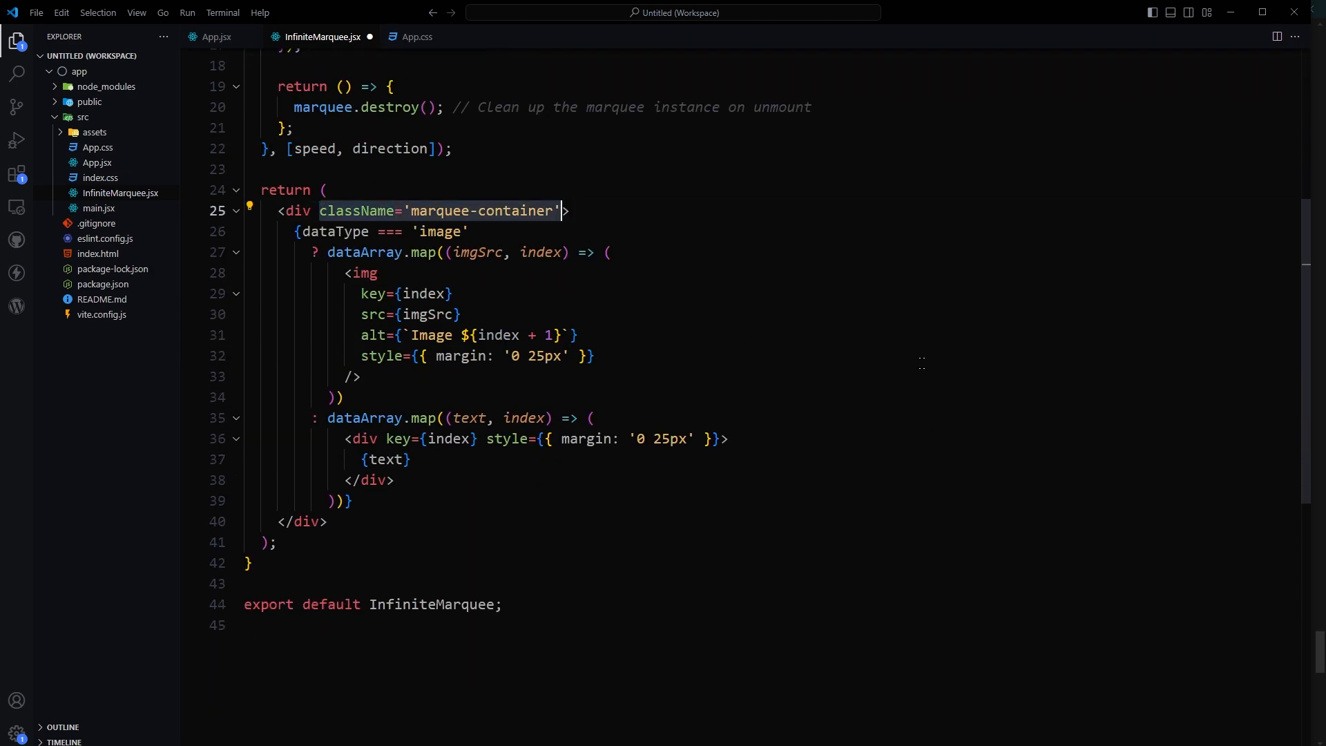
text({className})
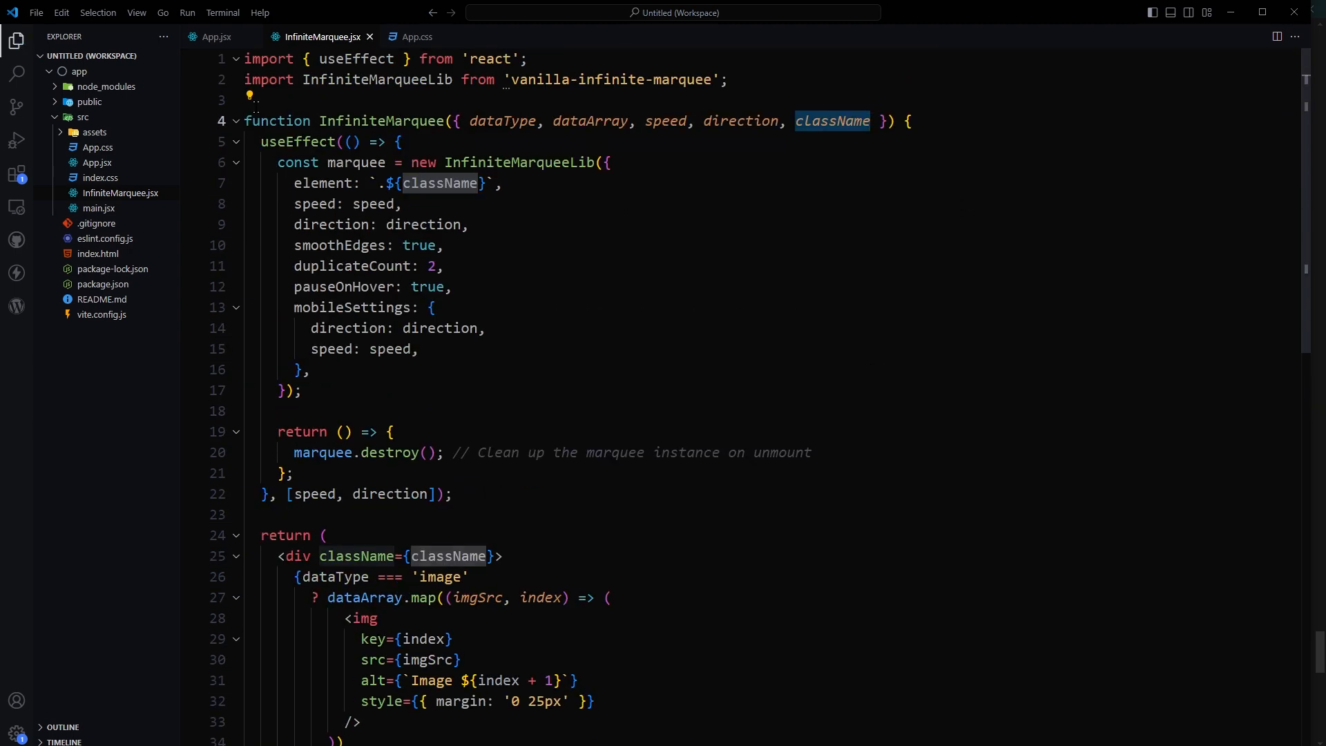
Step: In App.jsx, add className 'im-1' and 'im-2' props and make both marquees move left
click(217, 37)
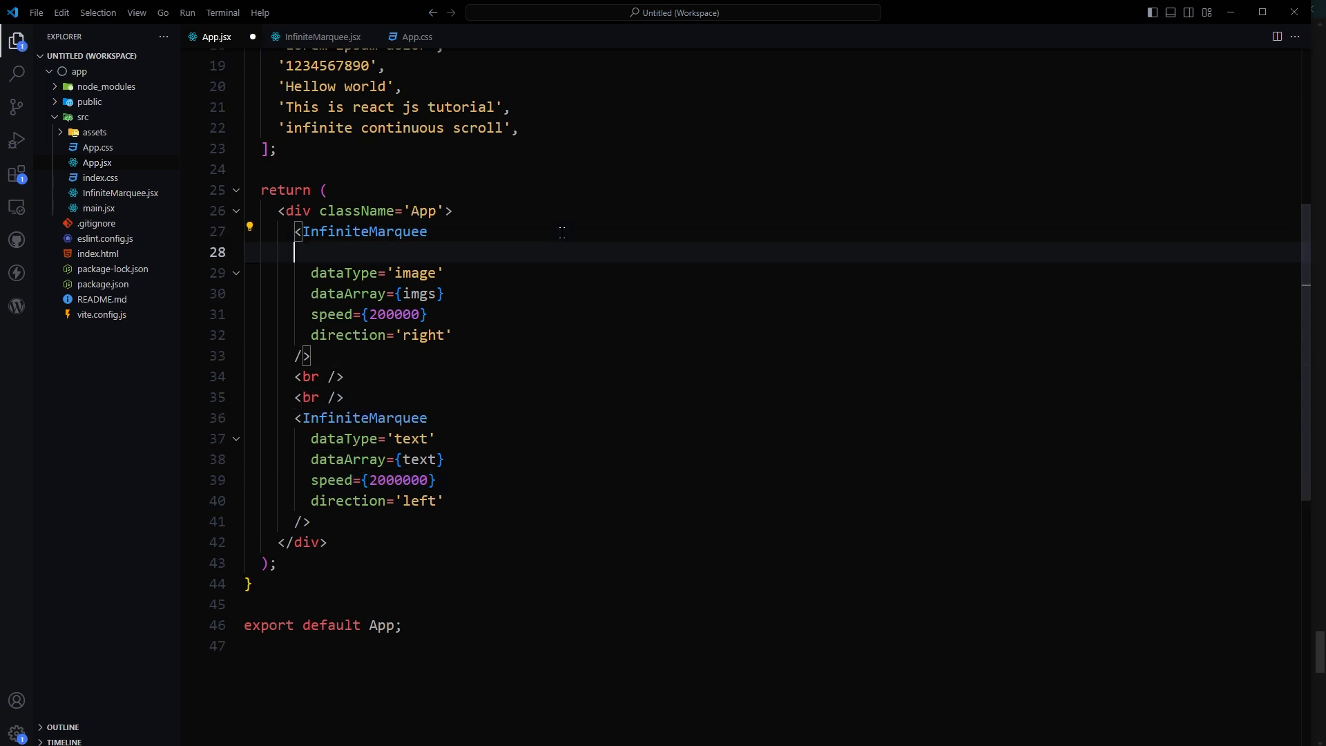
text(className='')
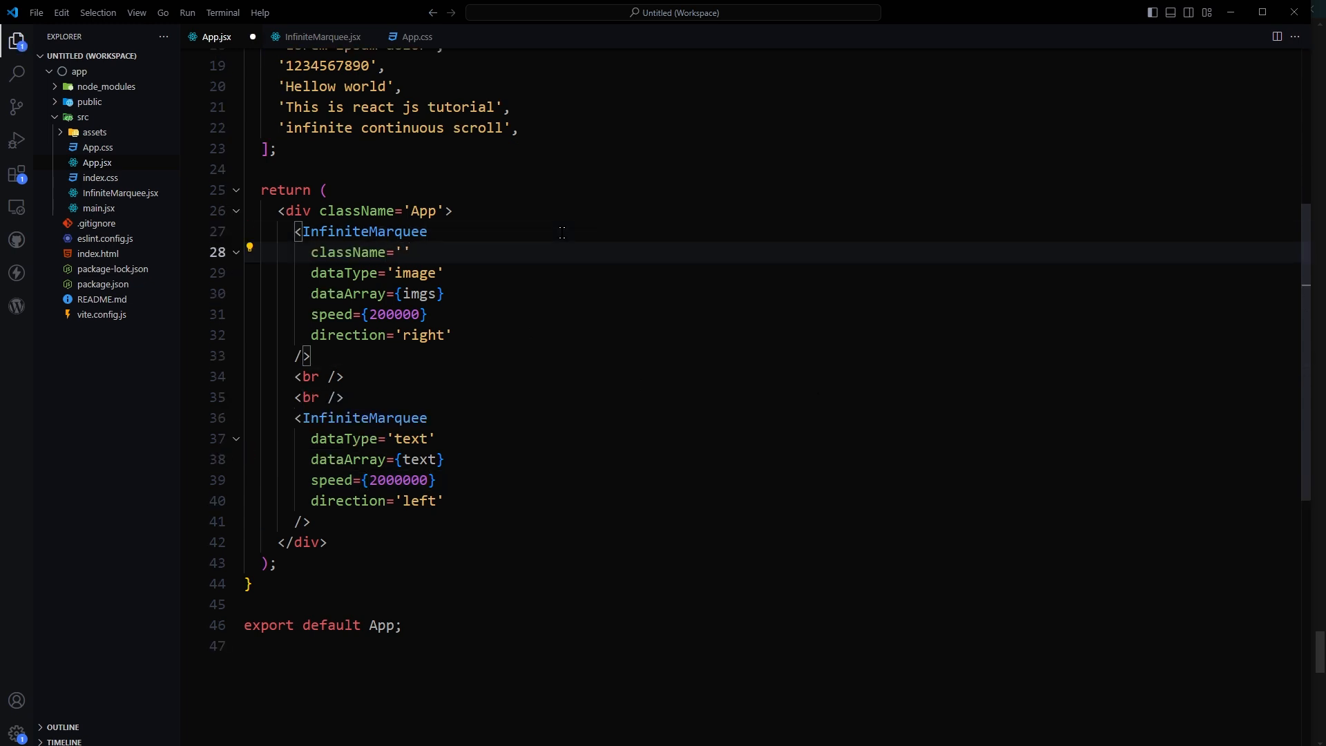
text(im-1)
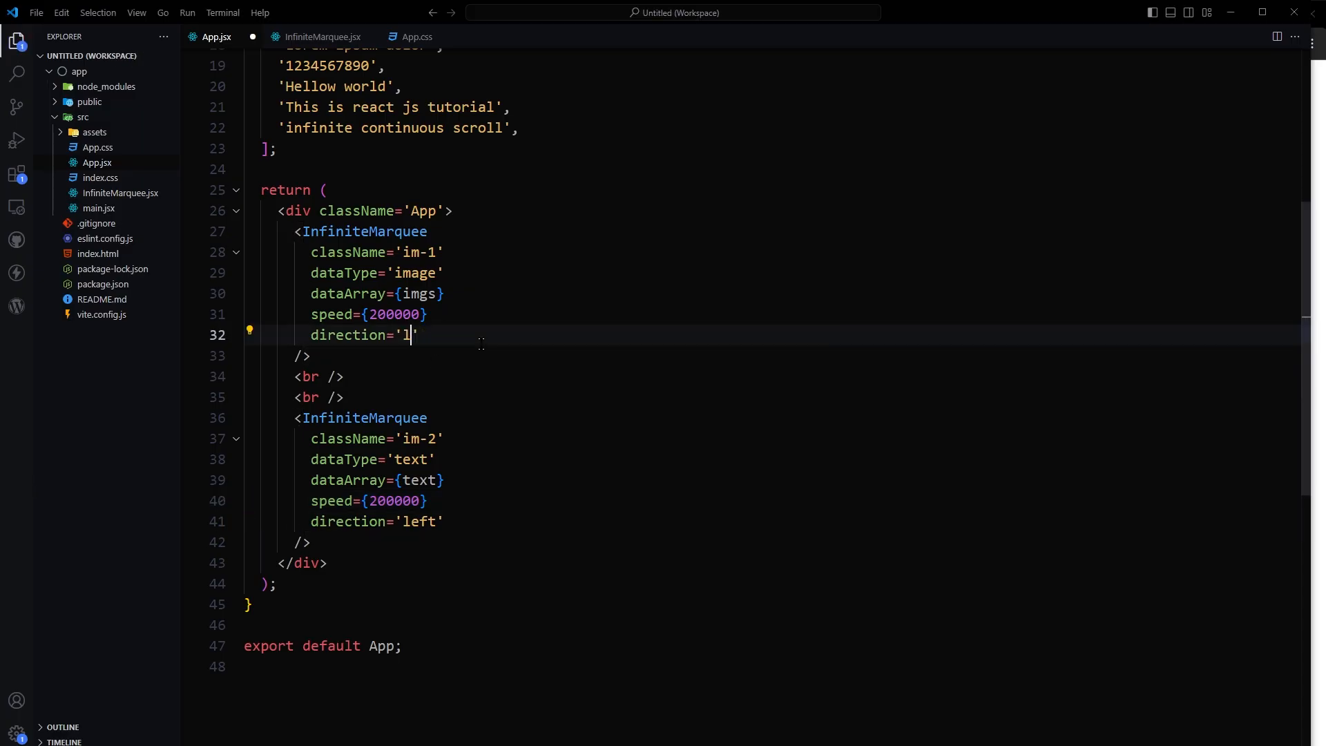
text(eft)
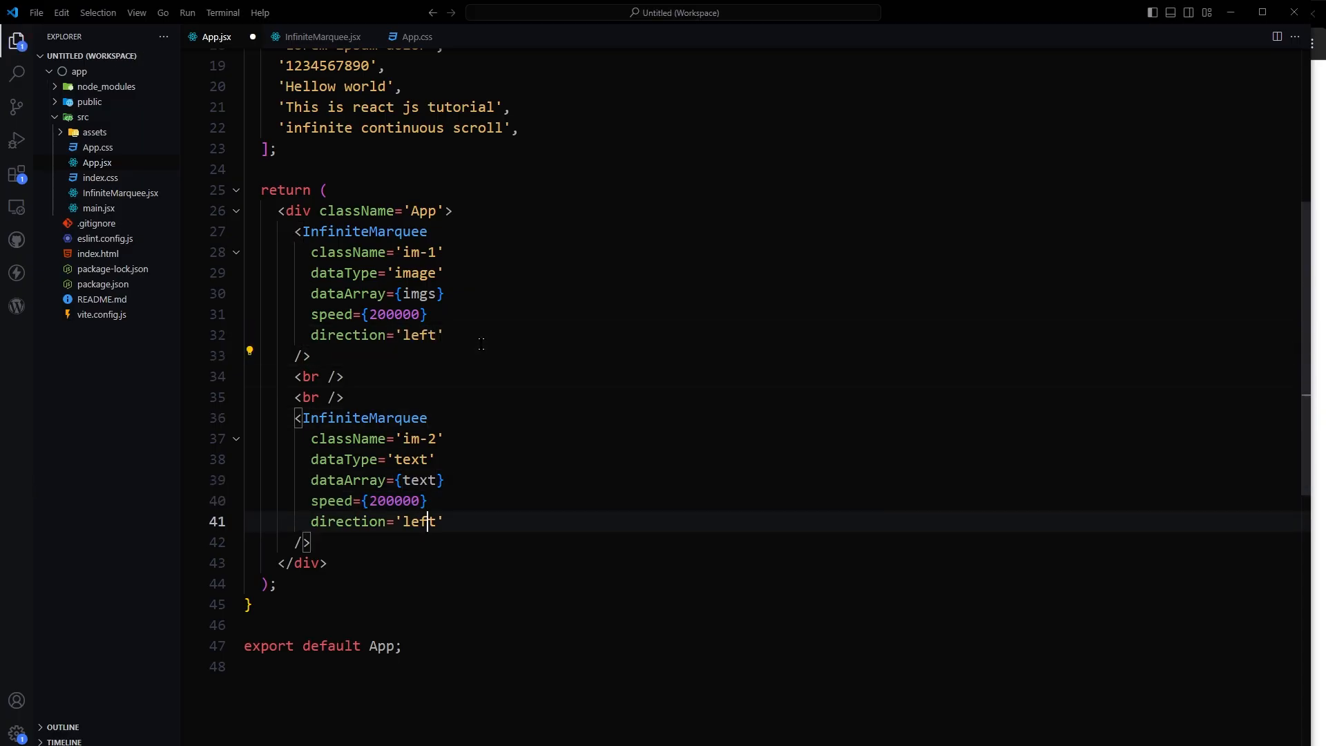
text(right)
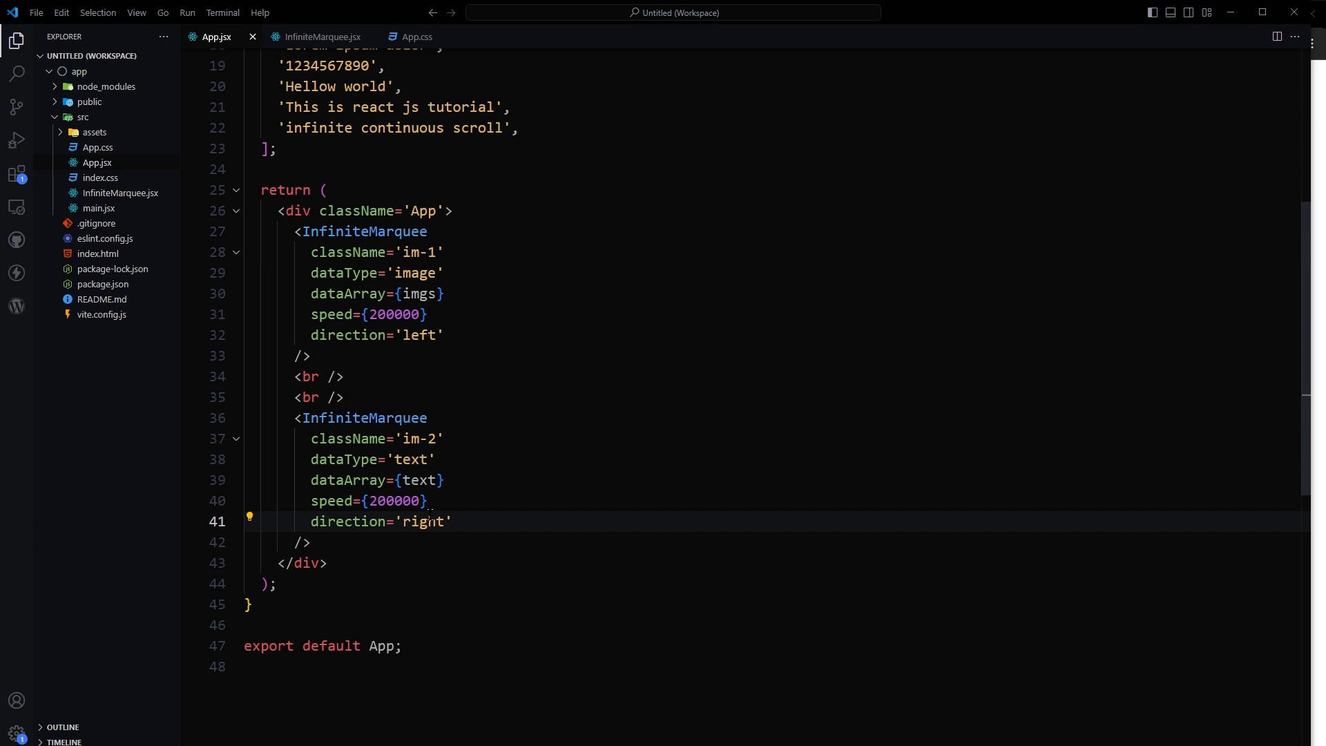
text(left)
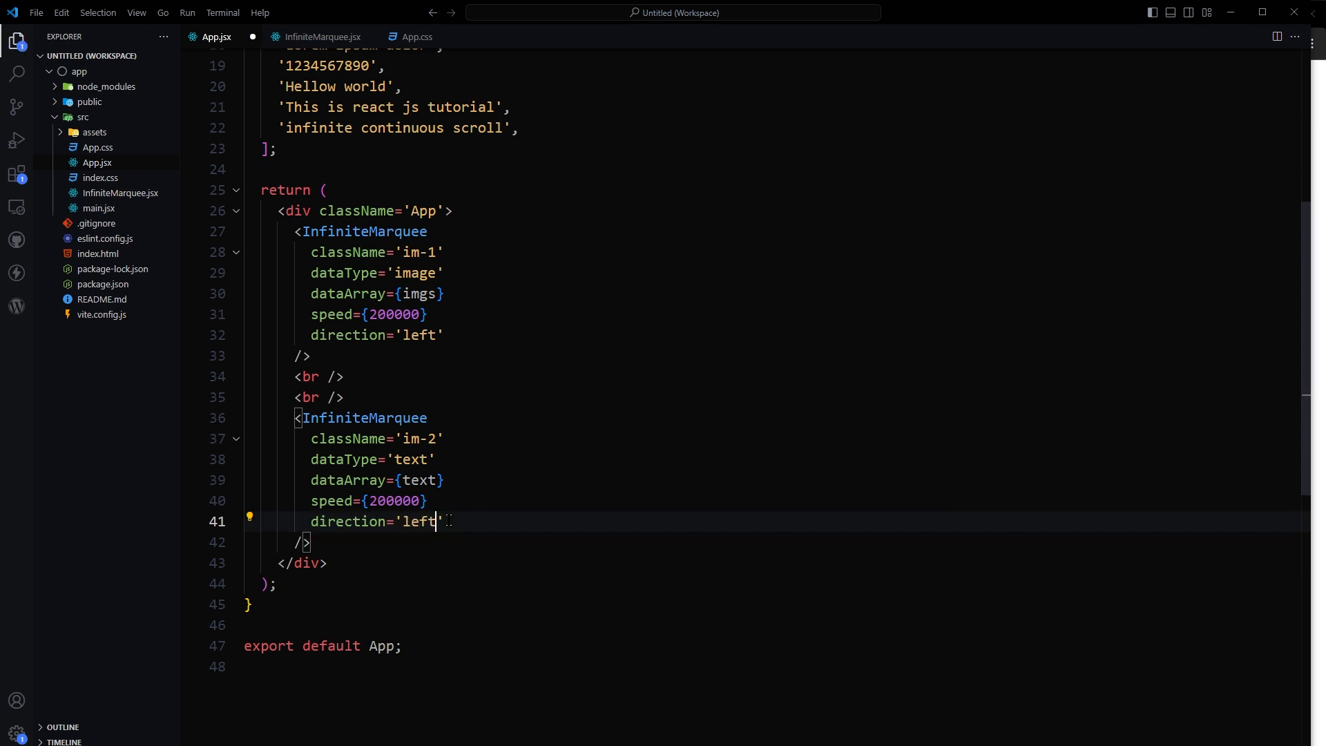